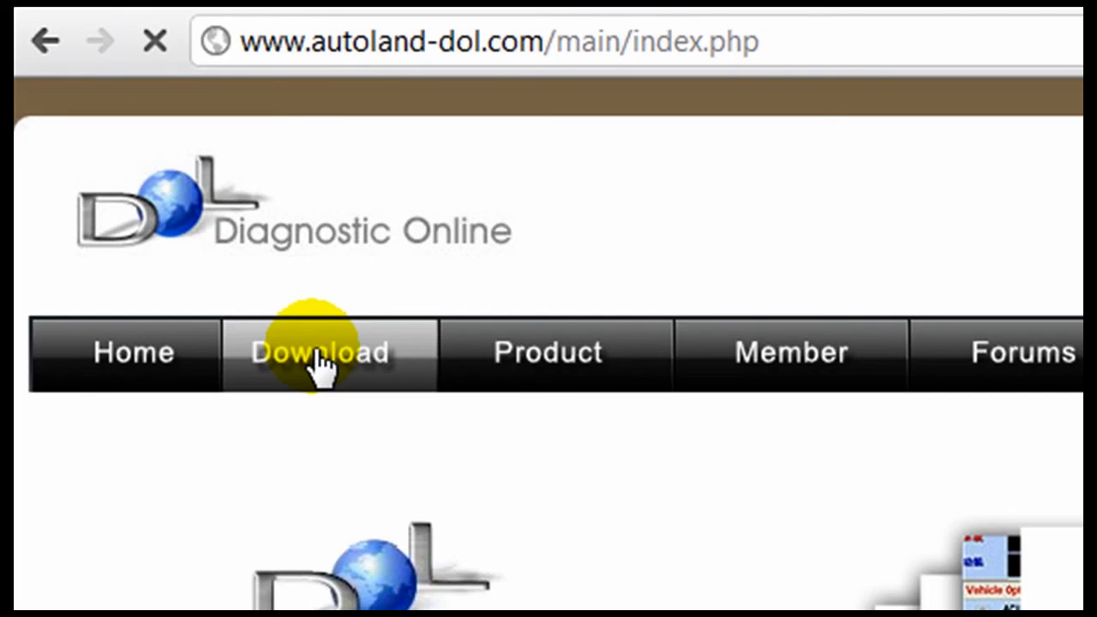
# Go to the Autoland DOL download page listing the DOL program, RU-C, Bluetooth and manual
pyautogui.click(323, 351)
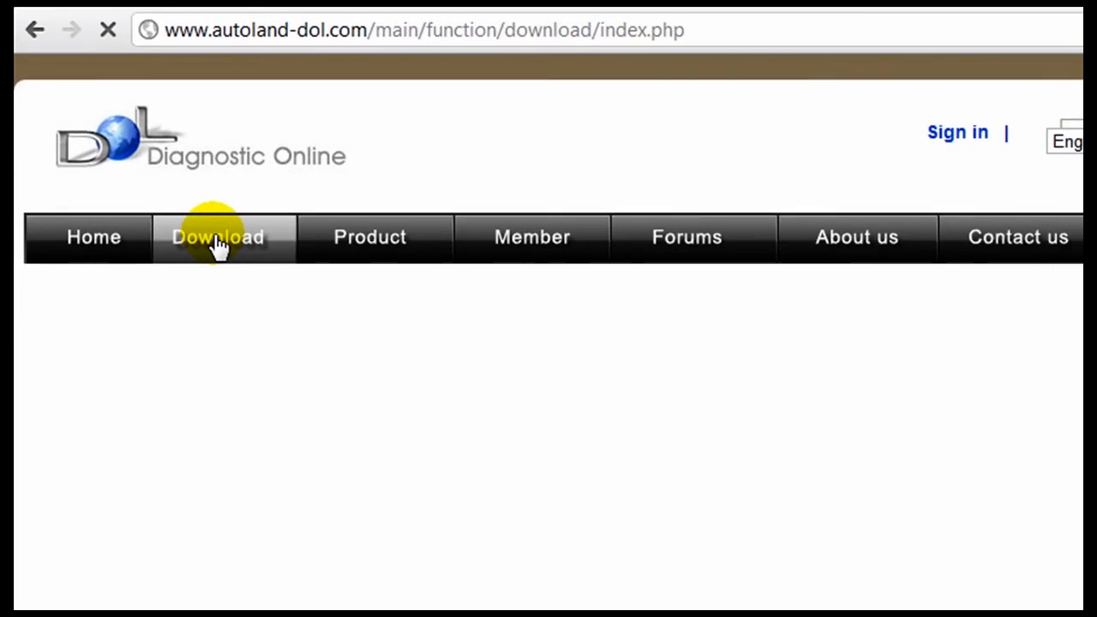
pyautogui.click(218, 237)
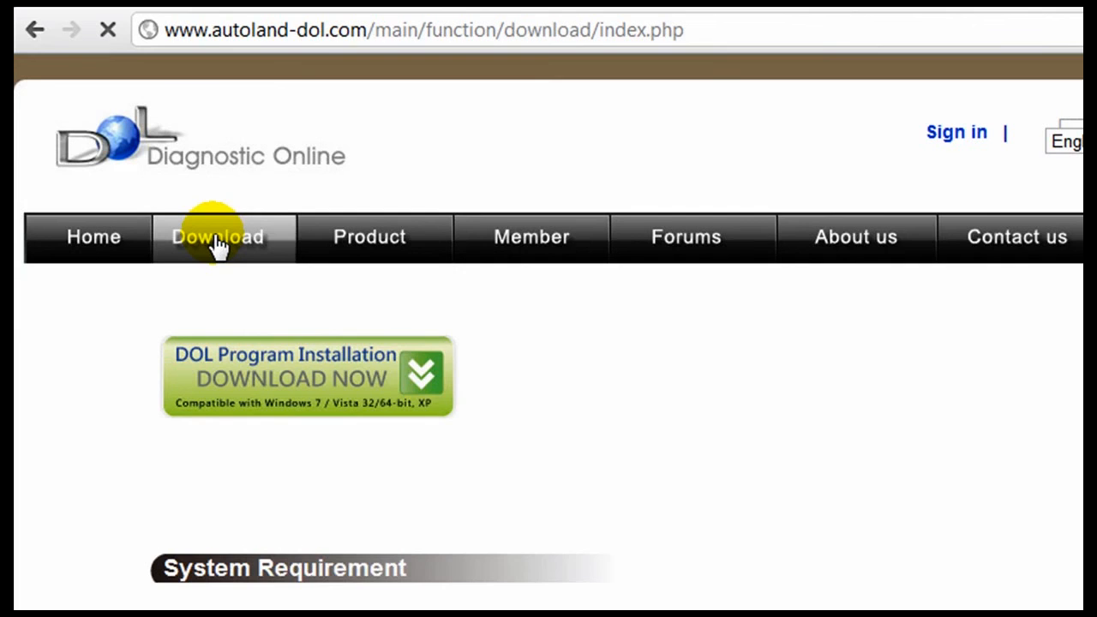
pyautogui.click(216, 236)
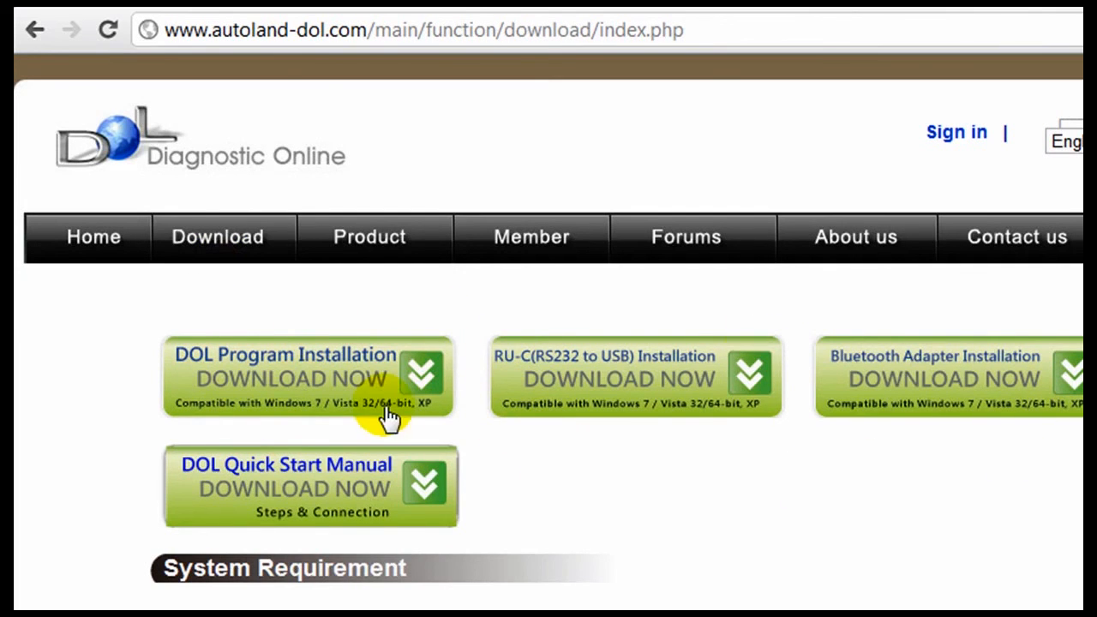
pyautogui.moveTo(956, 441)
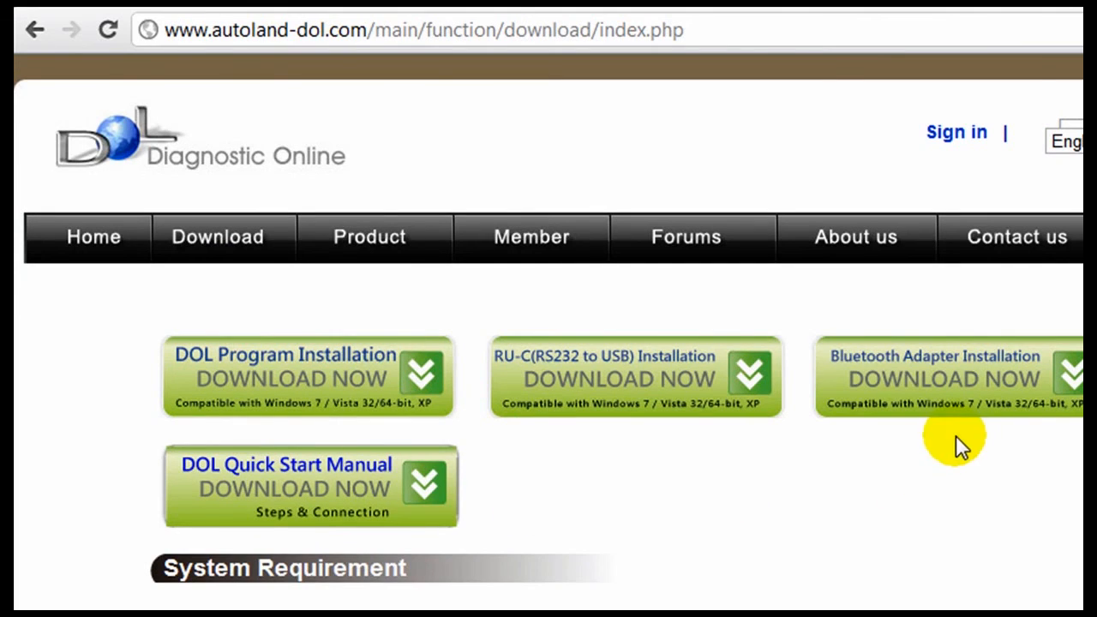
pyautogui.moveTo(341, 385)
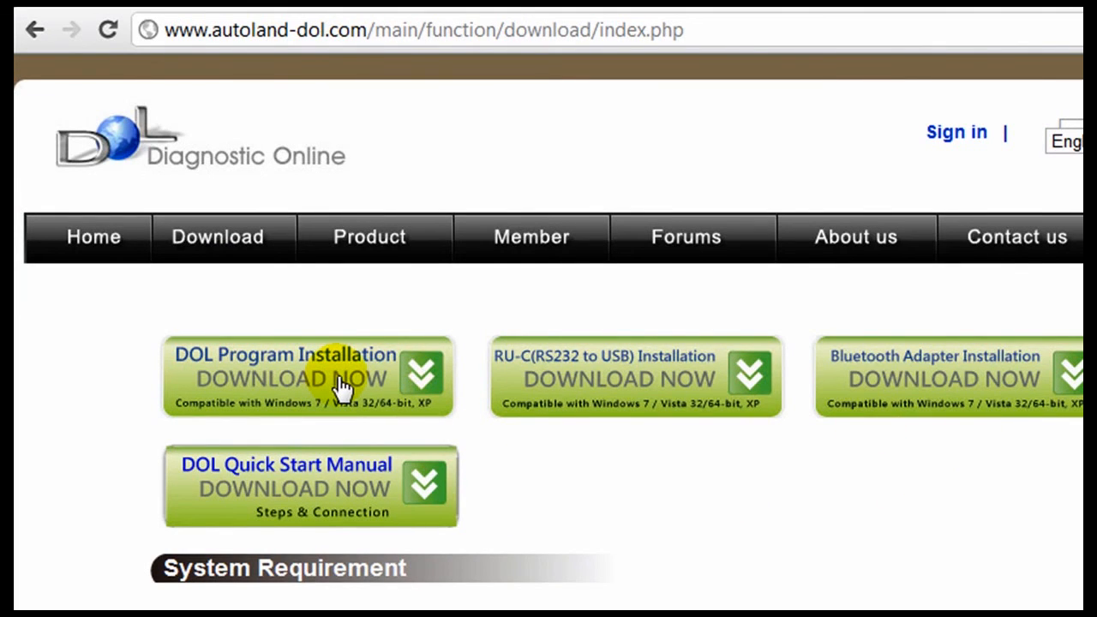
pyautogui.moveTo(548, 372)
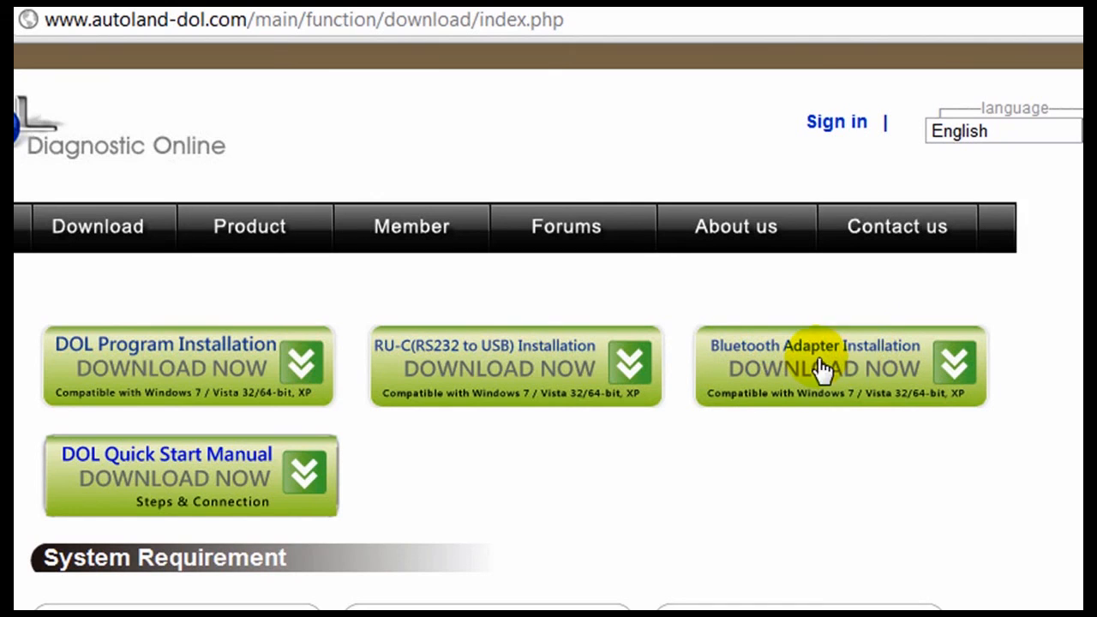
pyautogui.moveTo(188, 478)
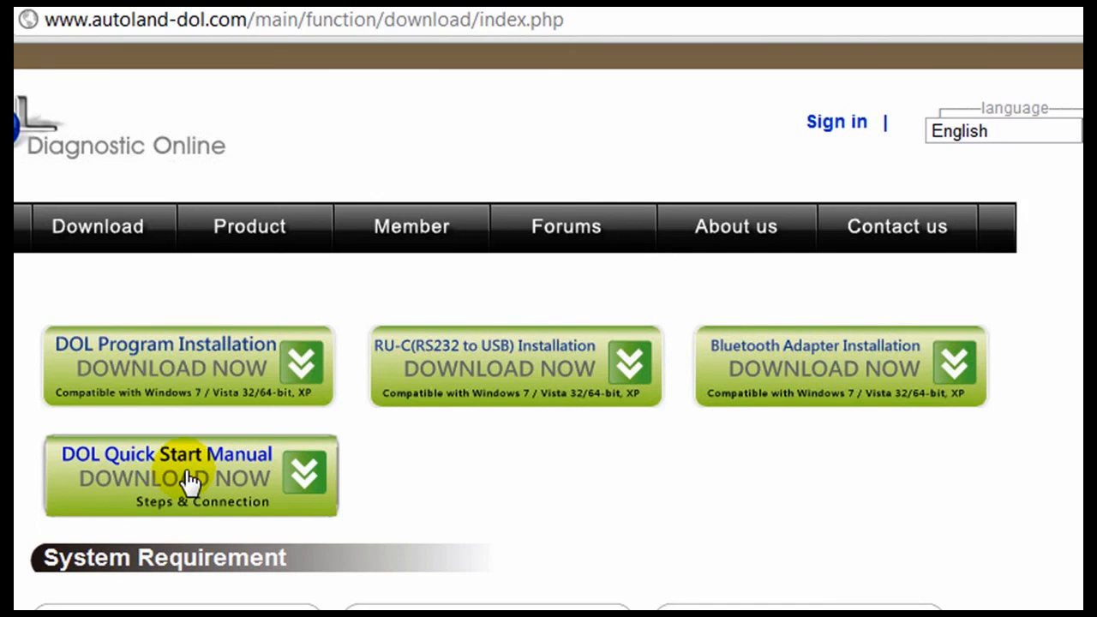
pyautogui.moveTo(204, 385)
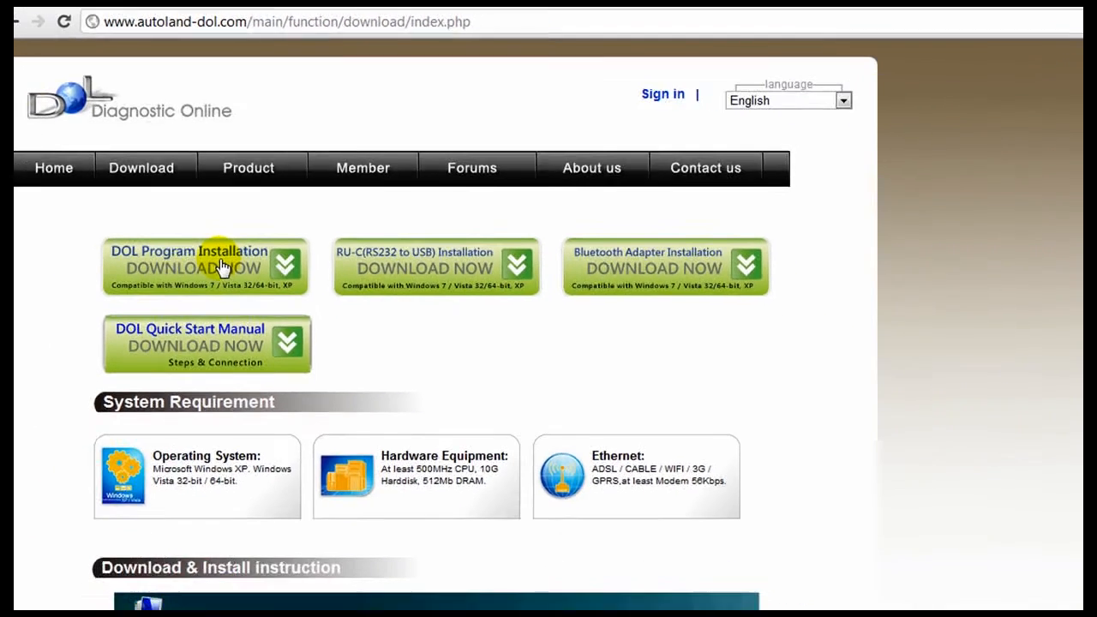
# Download the DOL program installer and the RU-C (RS232 to USB) driver archive
pyautogui.click(206, 269)
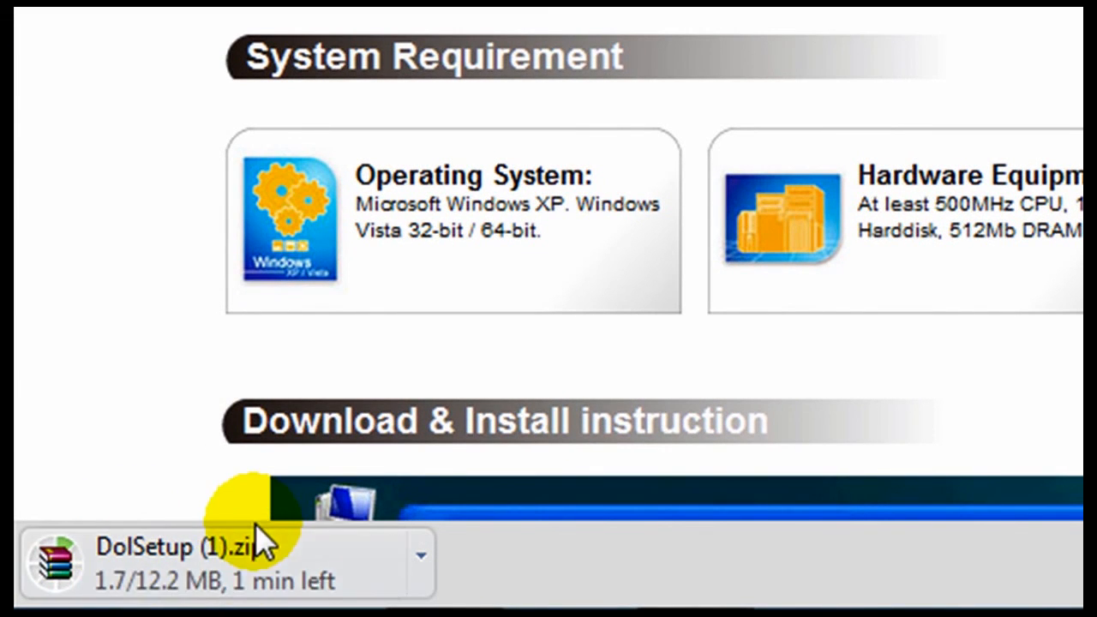
pyautogui.moveTo(368, 591)
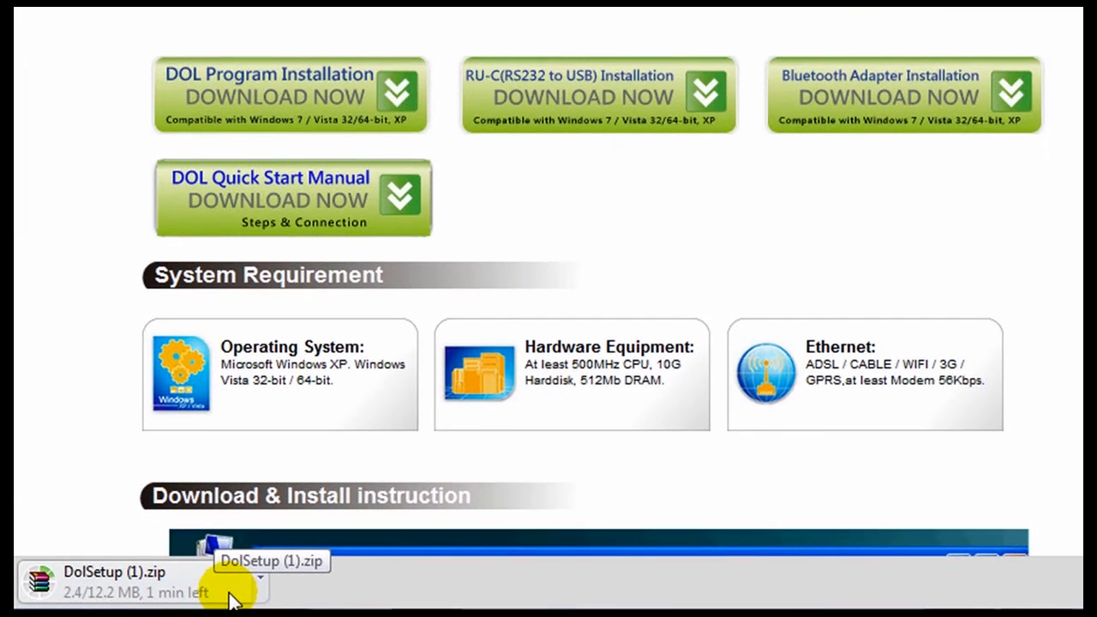
pyautogui.moveTo(256, 334)
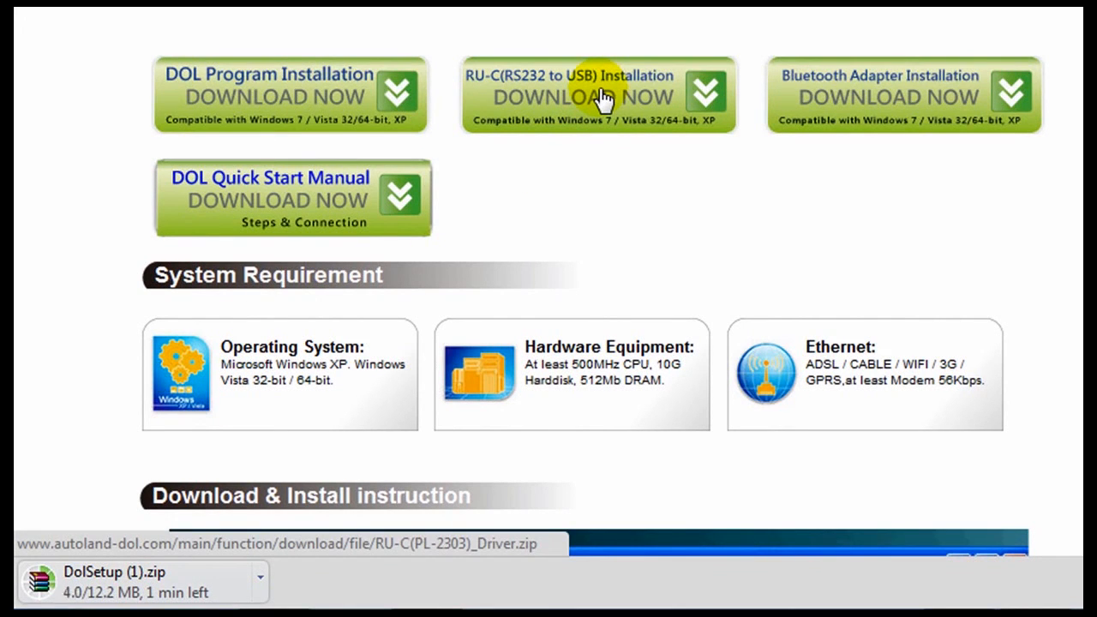
pyautogui.click(582, 96)
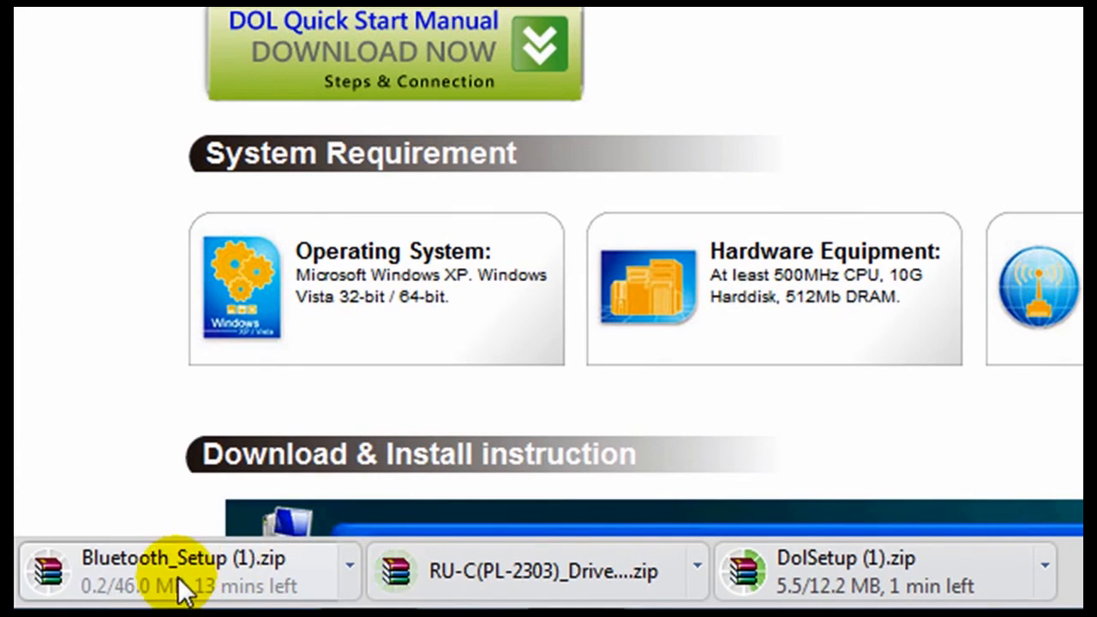
pyautogui.moveTo(257, 587)
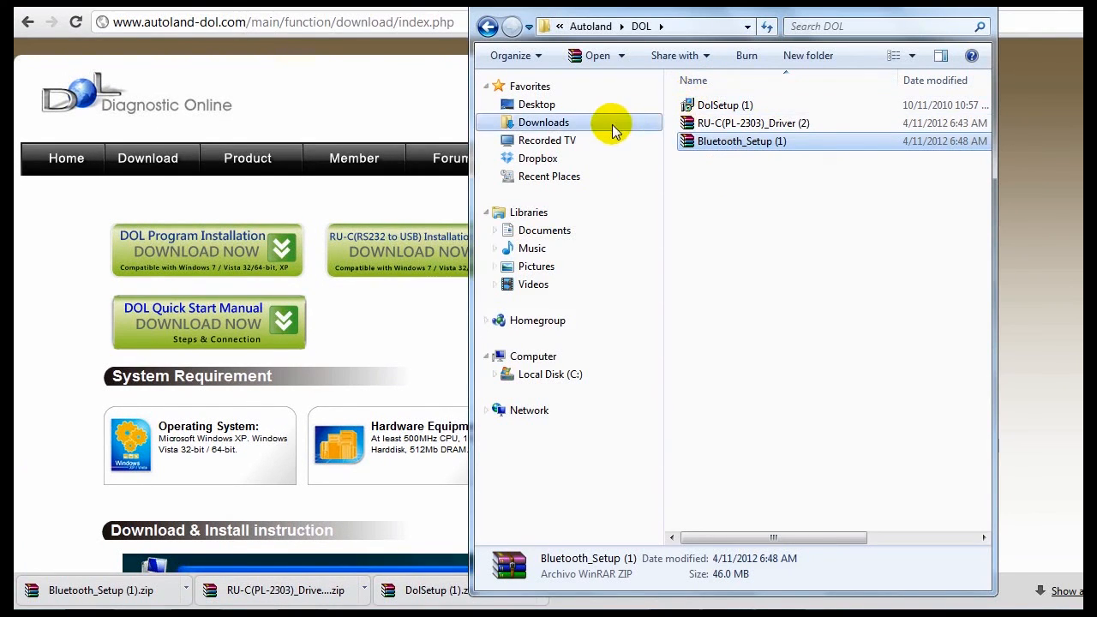
pyautogui.moveTo(597, 131)
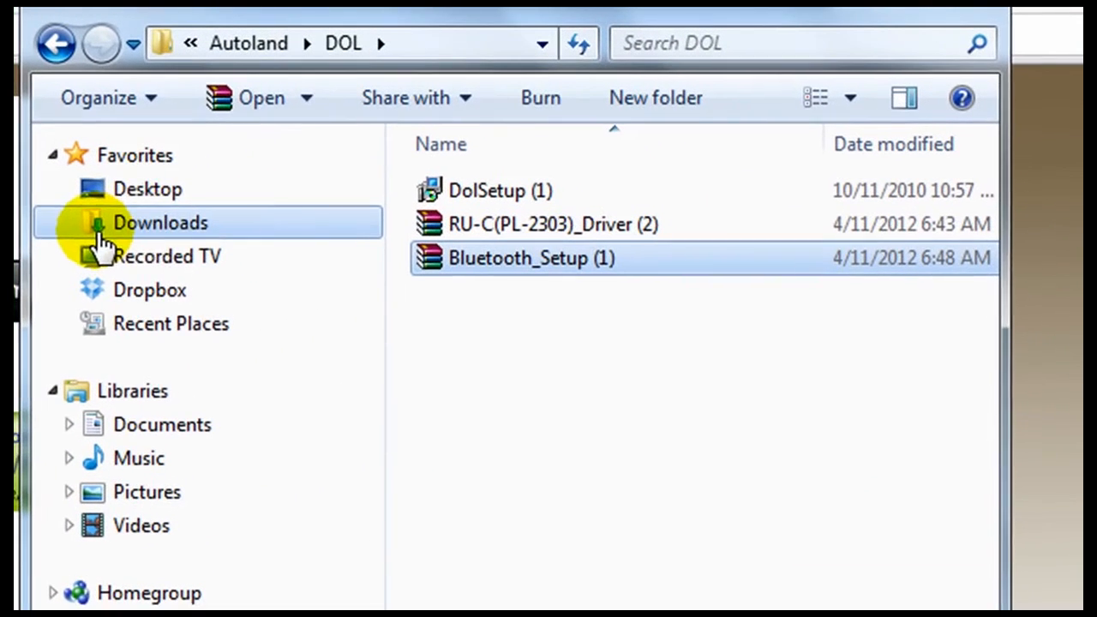
pyautogui.moveTo(364, 231)
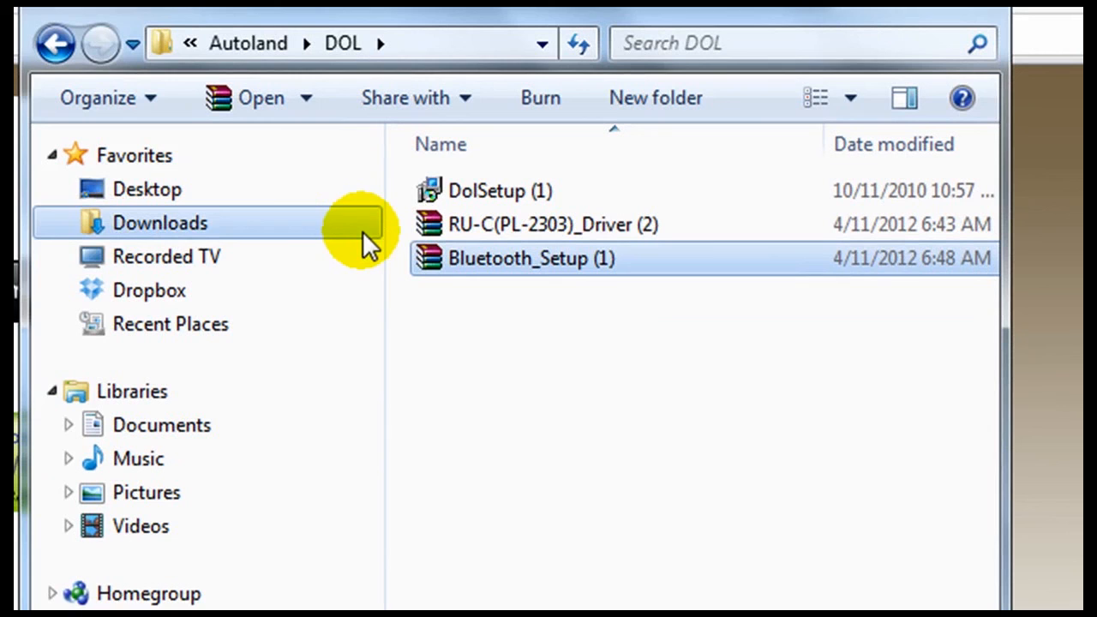
pyautogui.moveTo(685, 263)
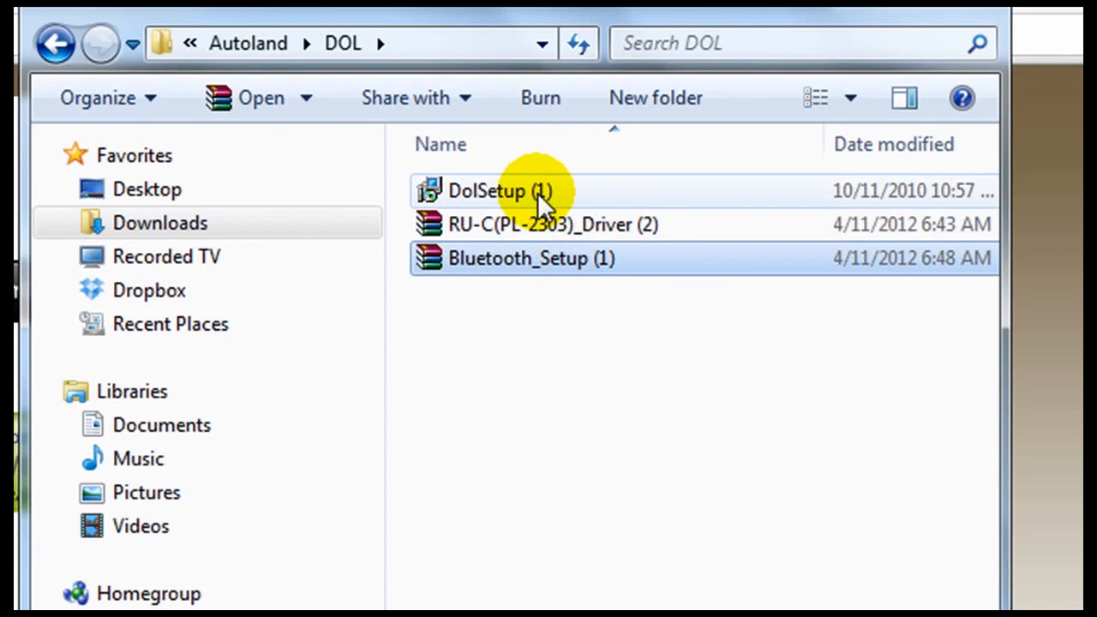
pyautogui.moveTo(639, 240)
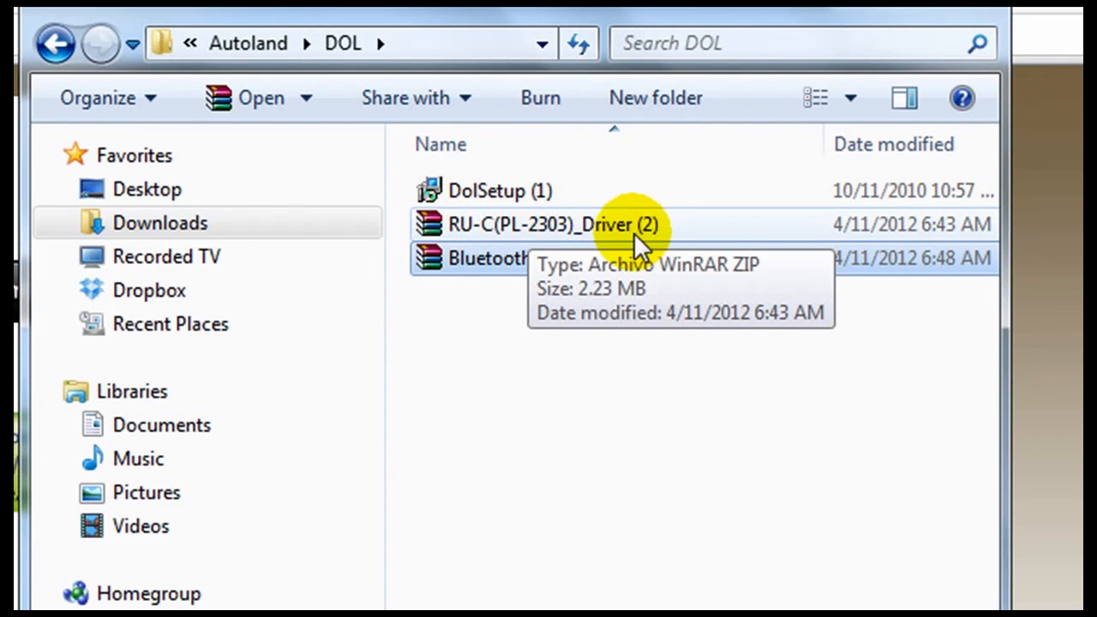
# Select the RU-C(PL-2303)_Driver zip in the Autoland > DOL folder
pyautogui.click(492, 258)
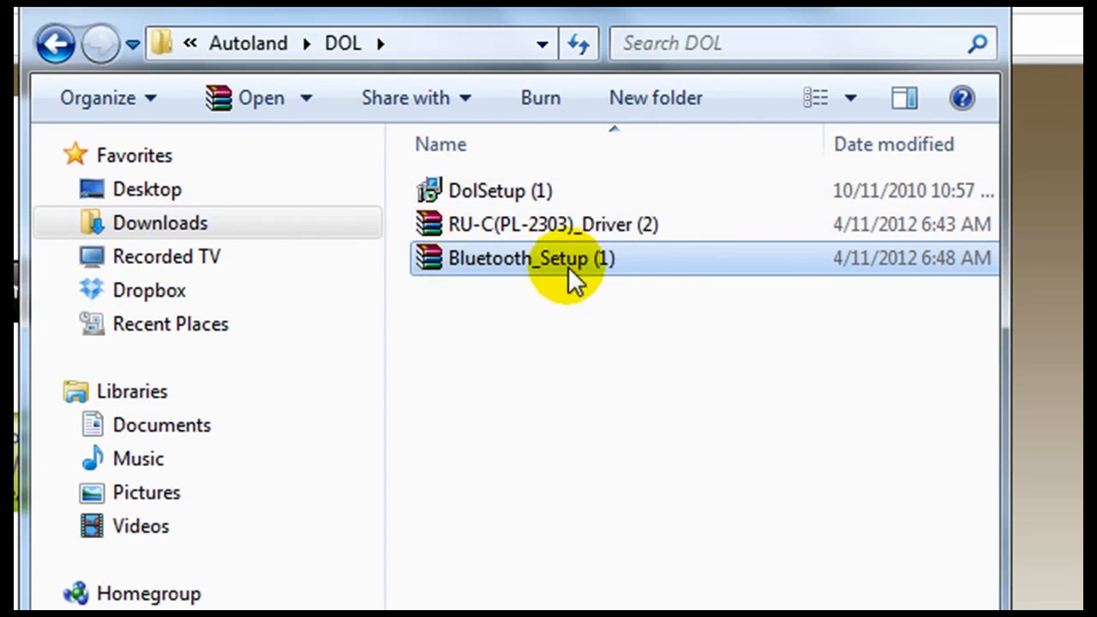
pyautogui.moveTo(488, 274)
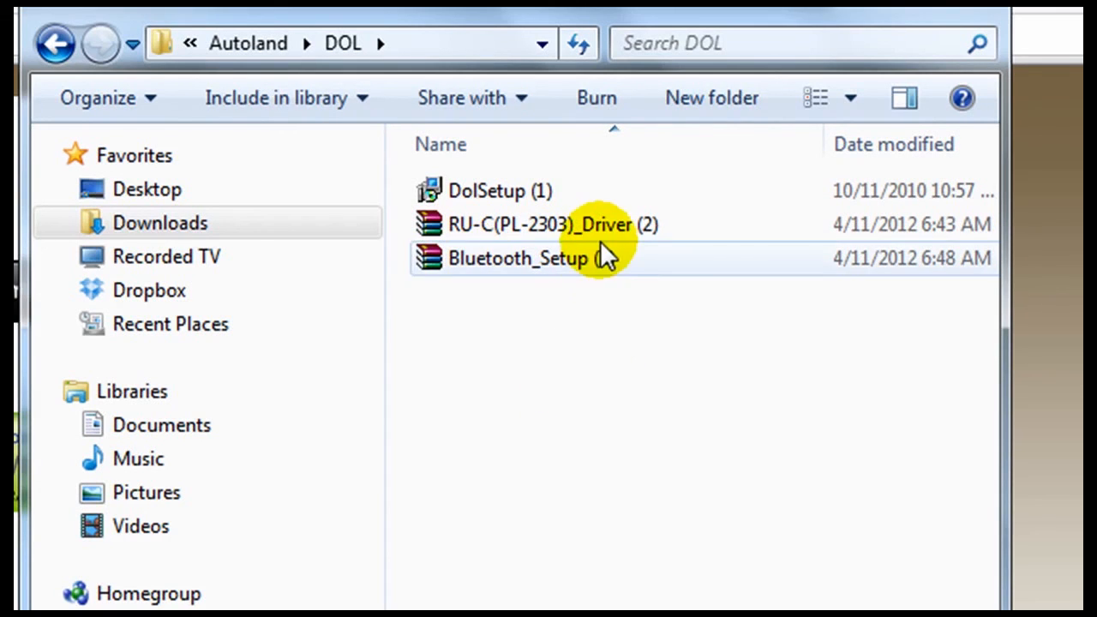
# Extract the RU-C driver and Bluetooth_Setup (1) archives into the DOL folder with WinRAR
pyautogui.rightClick(544, 224)
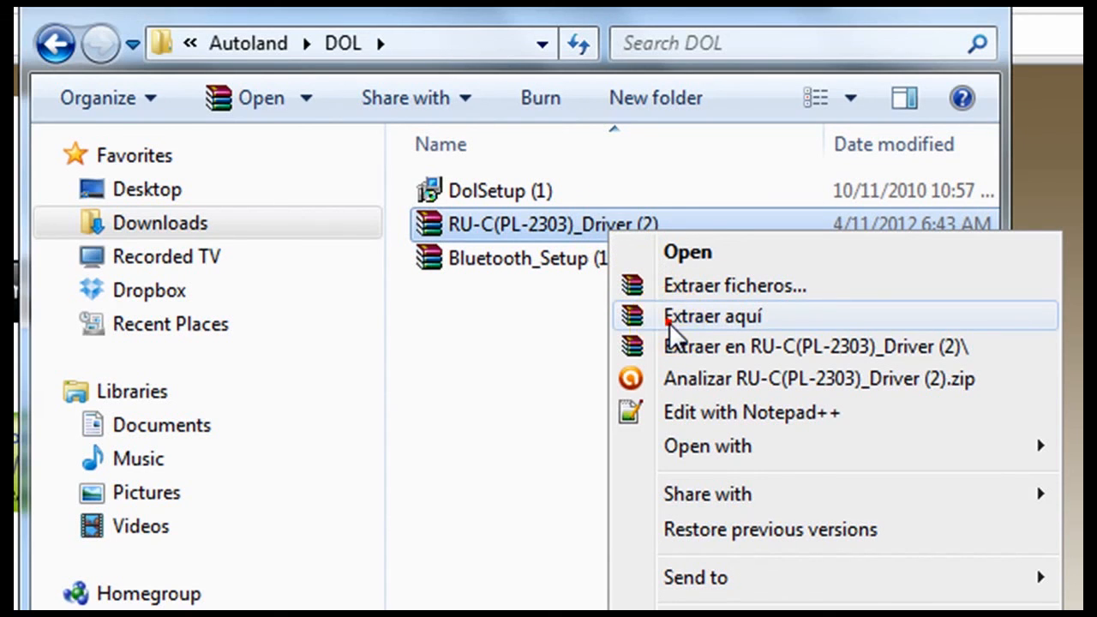
pyautogui.click(712, 316)
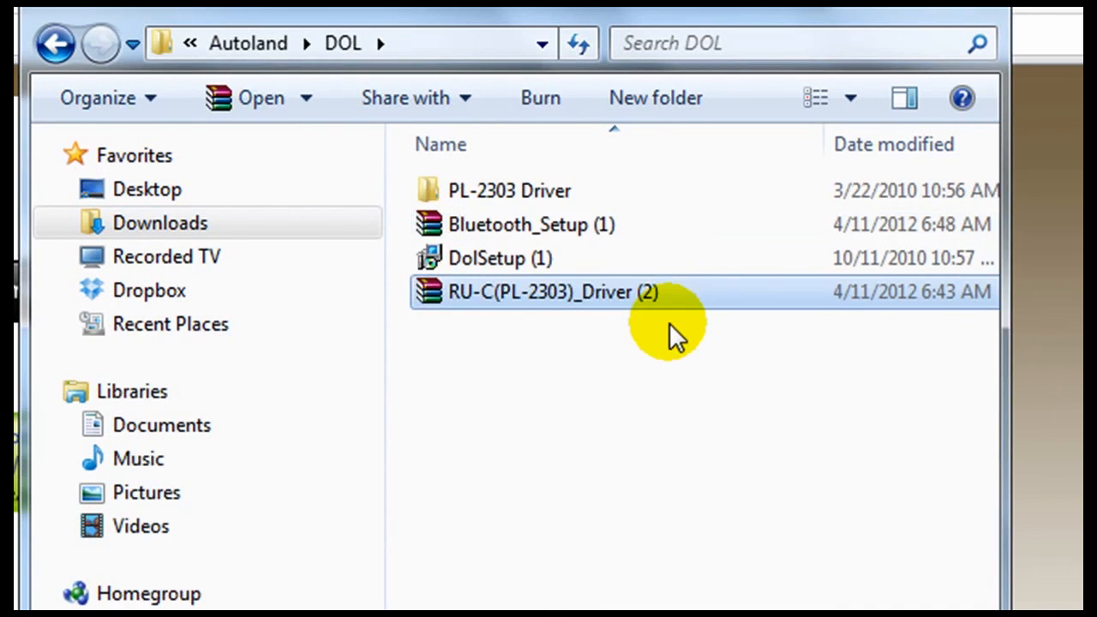
pyautogui.moveTo(617, 407)
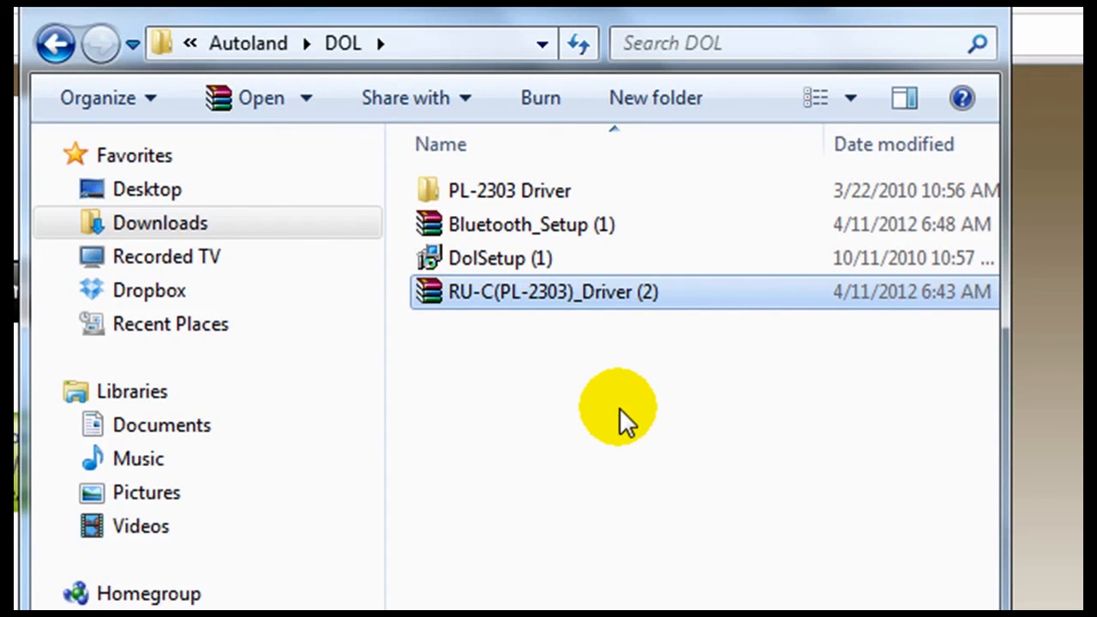
pyautogui.moveTo(604, 224)
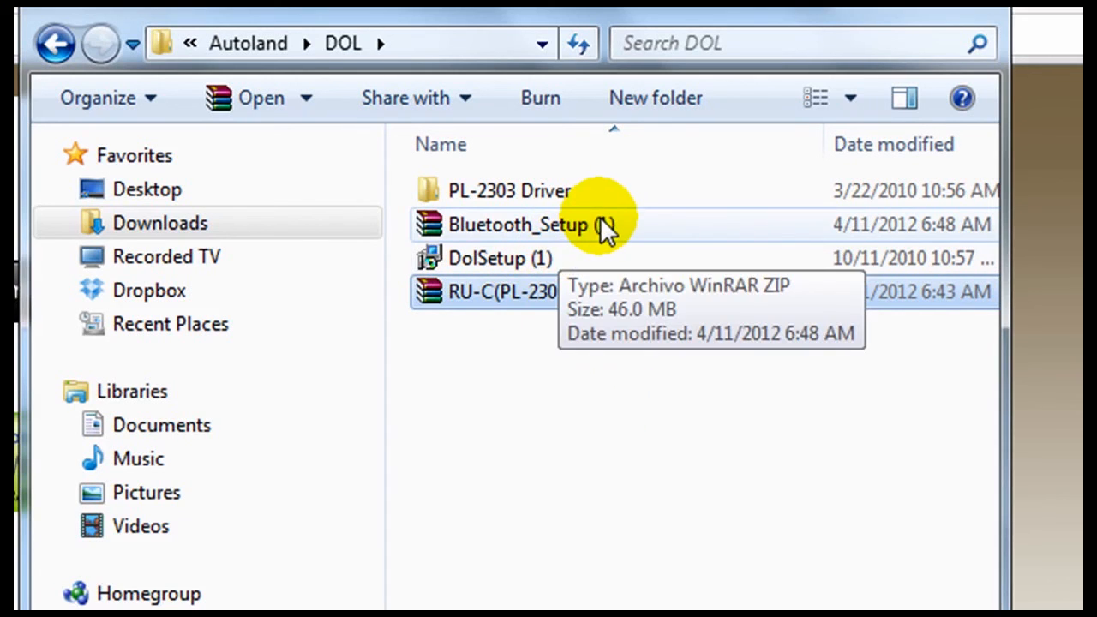
pyautogui.rightClick(518, 224)
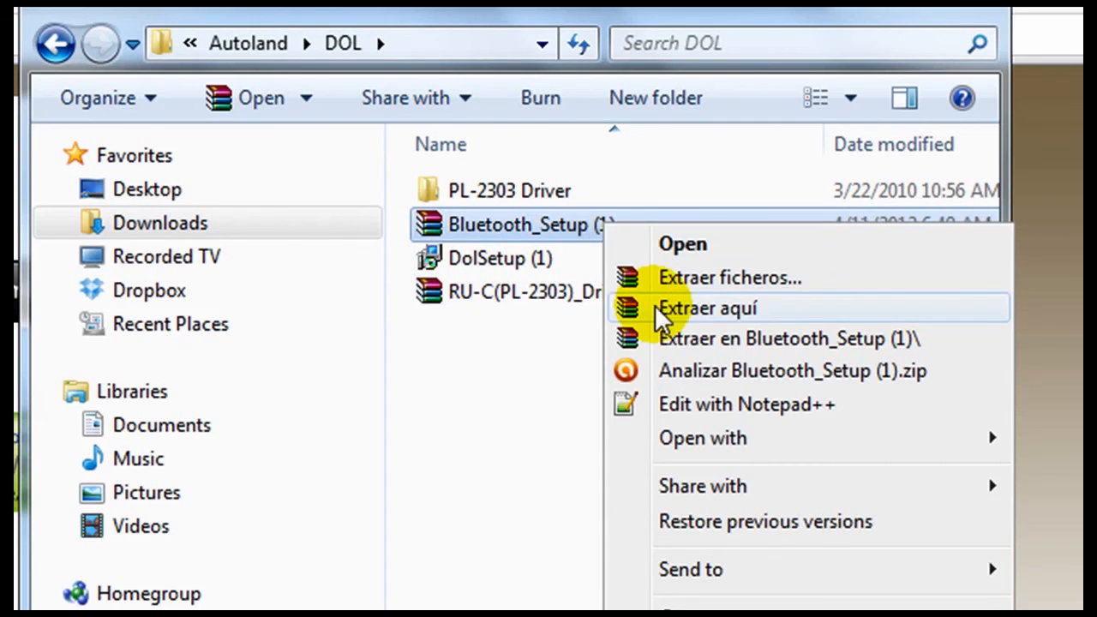
pyautogui.click(706, 307)
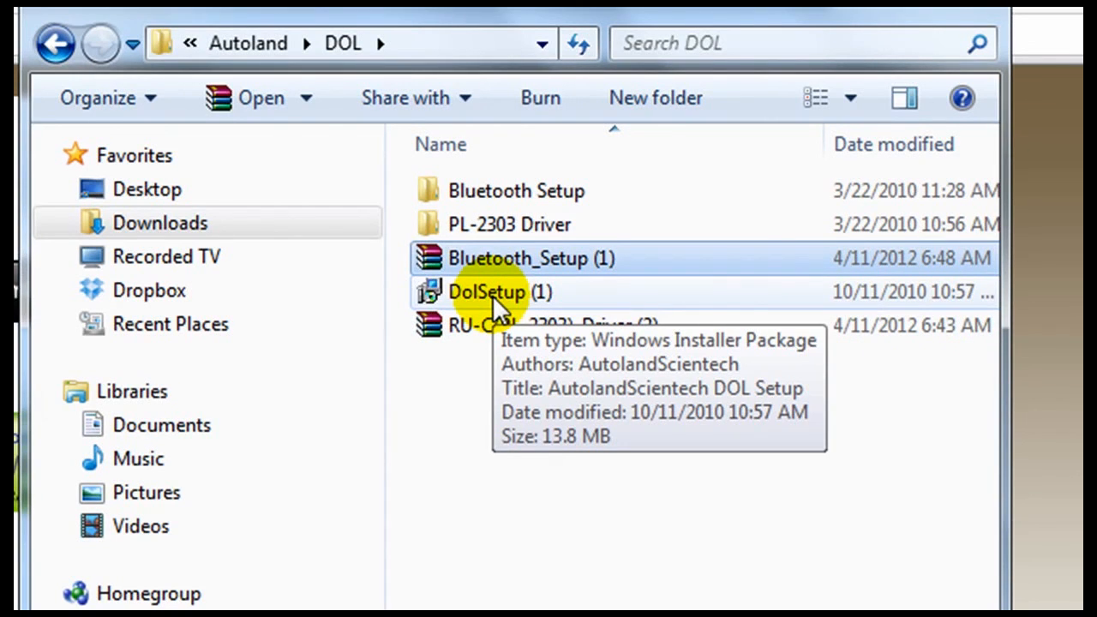
# Launch DolSetup (1), allow the unverified installer to run, and accept the license terms
pyautogui.doubleClick(485, 291)
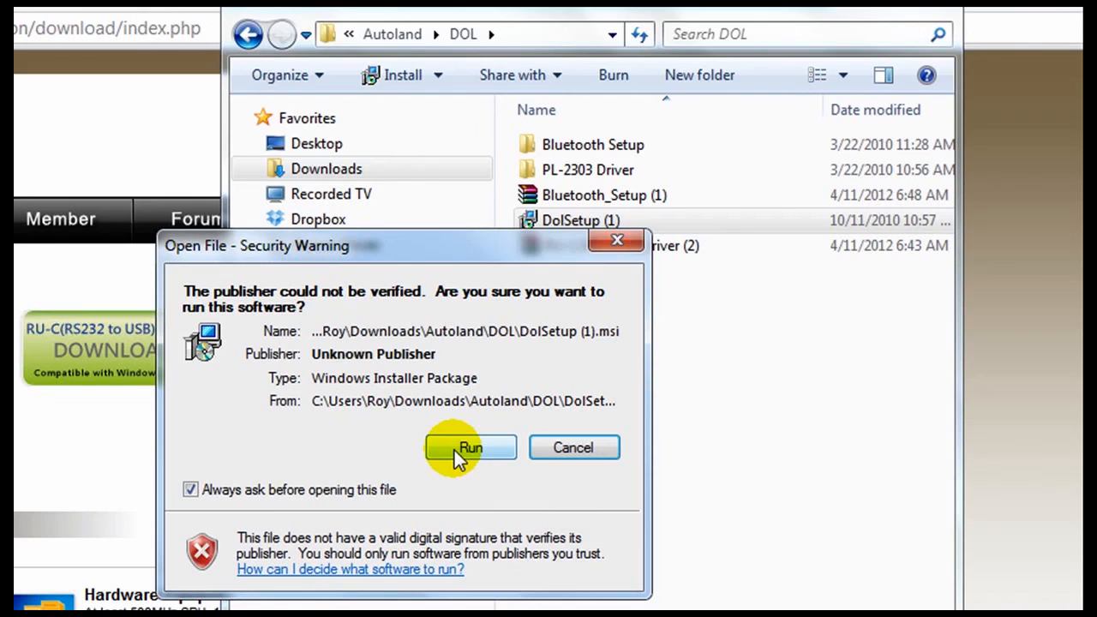
pyautogui.click(470, 448)
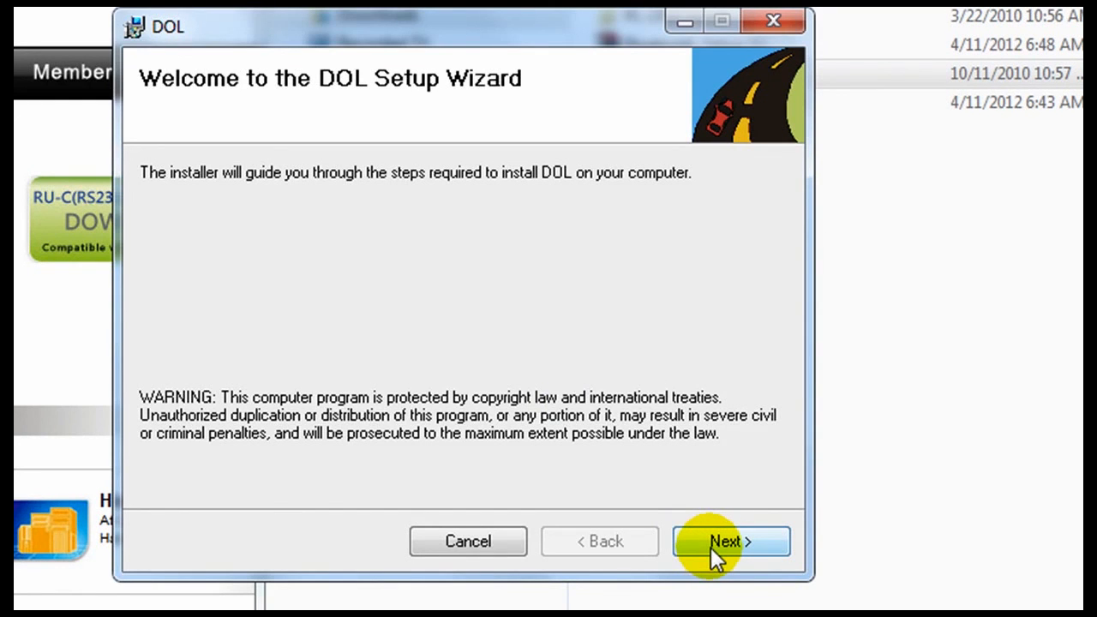
pyautogui.click(730, 541)
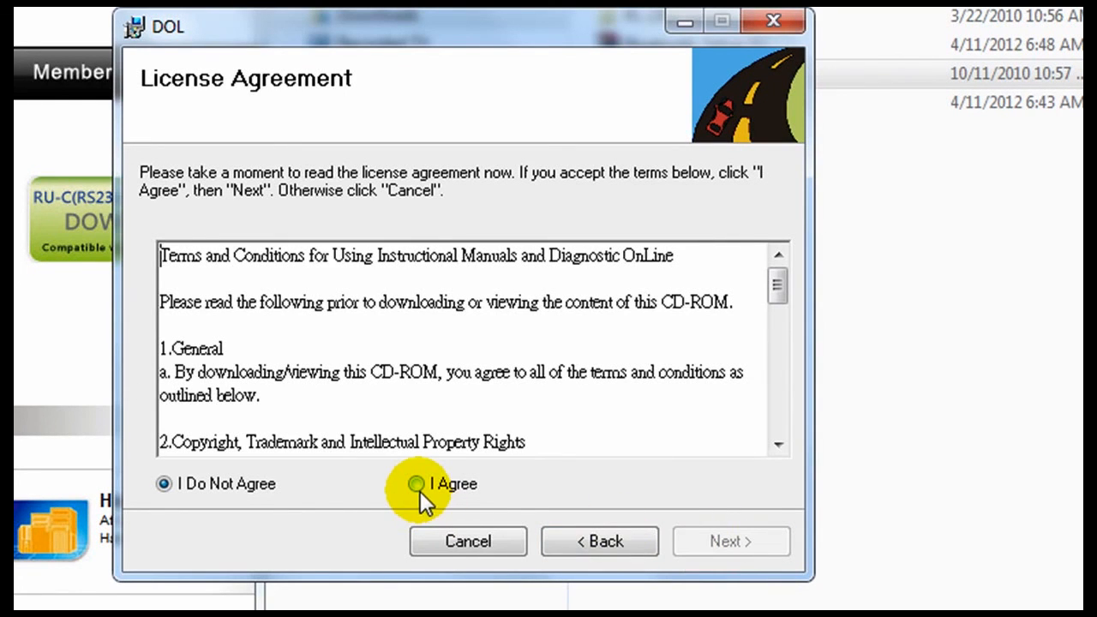
pyautogui.click(415, 483)
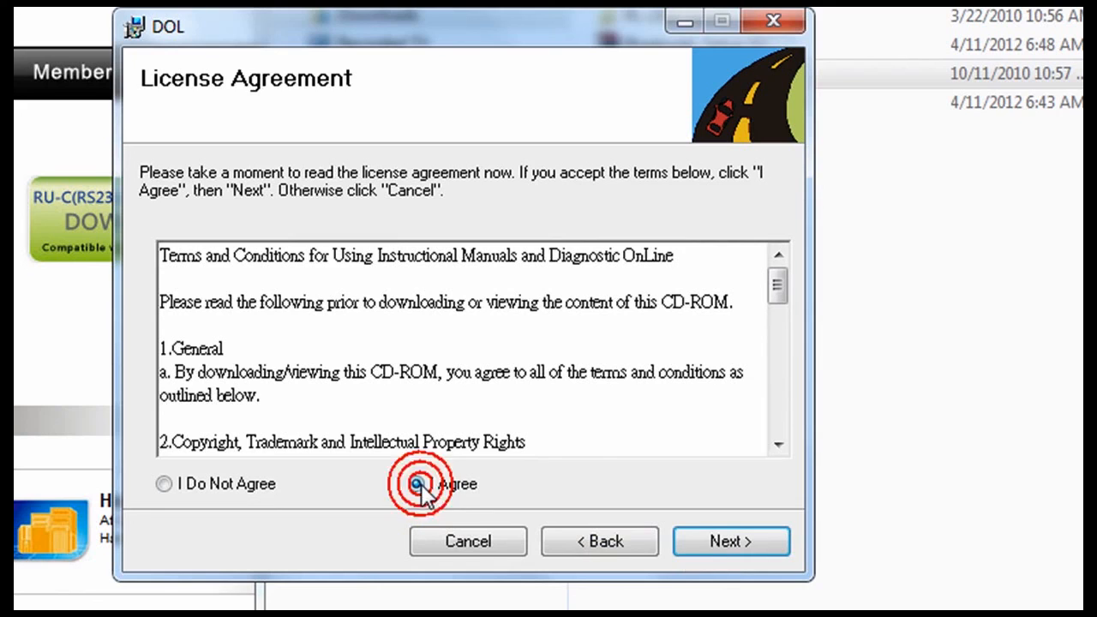
pyautogui.click(416, 483)
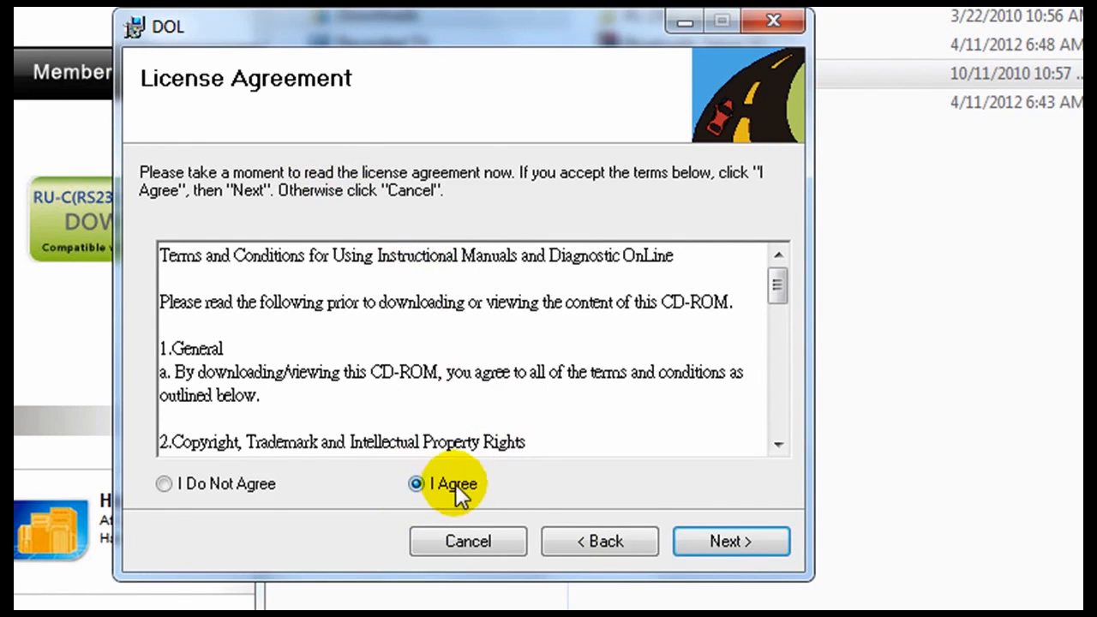
pyautogui.moveTo(488, 504)
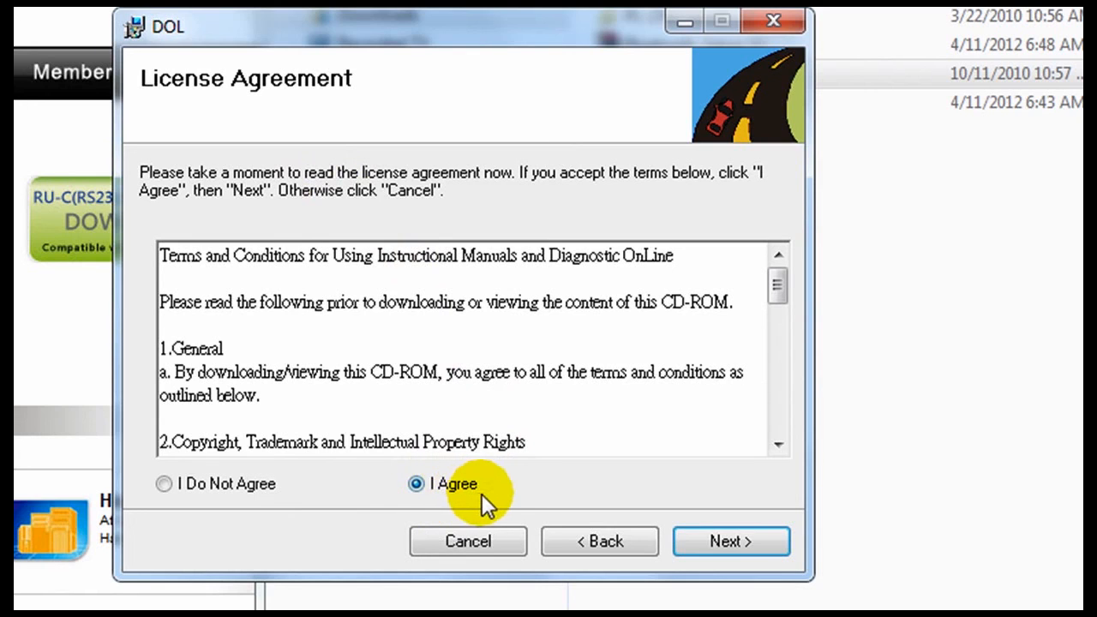
# Install DOL for everyone in the default folder, approve UAC, and close the wizard
pyautogui.click(730, 540)
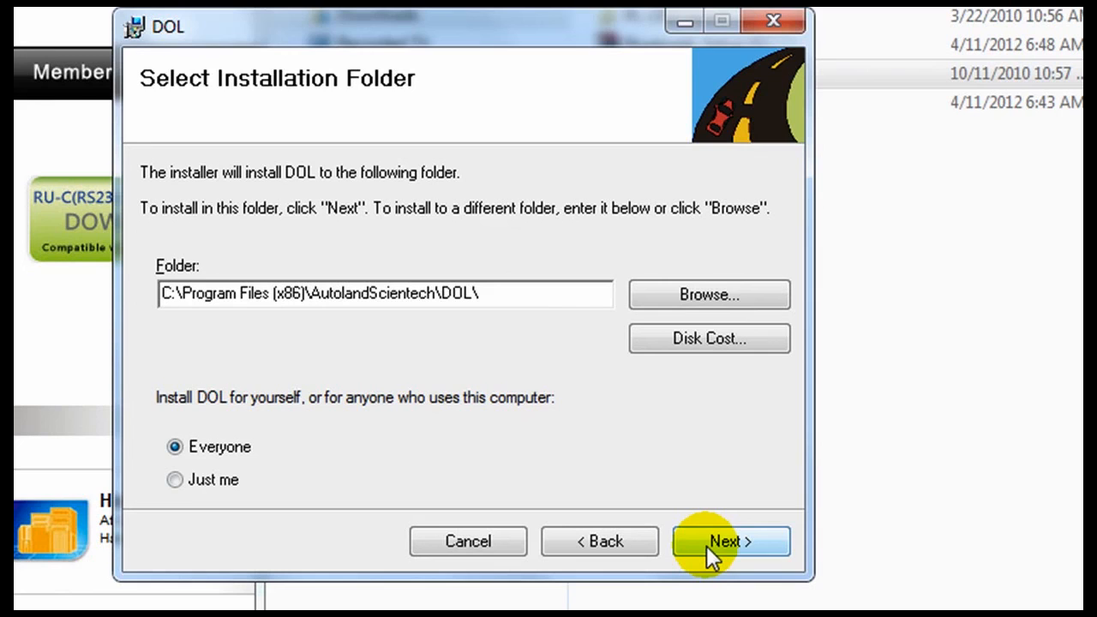
pyautogui.click(729, 540)
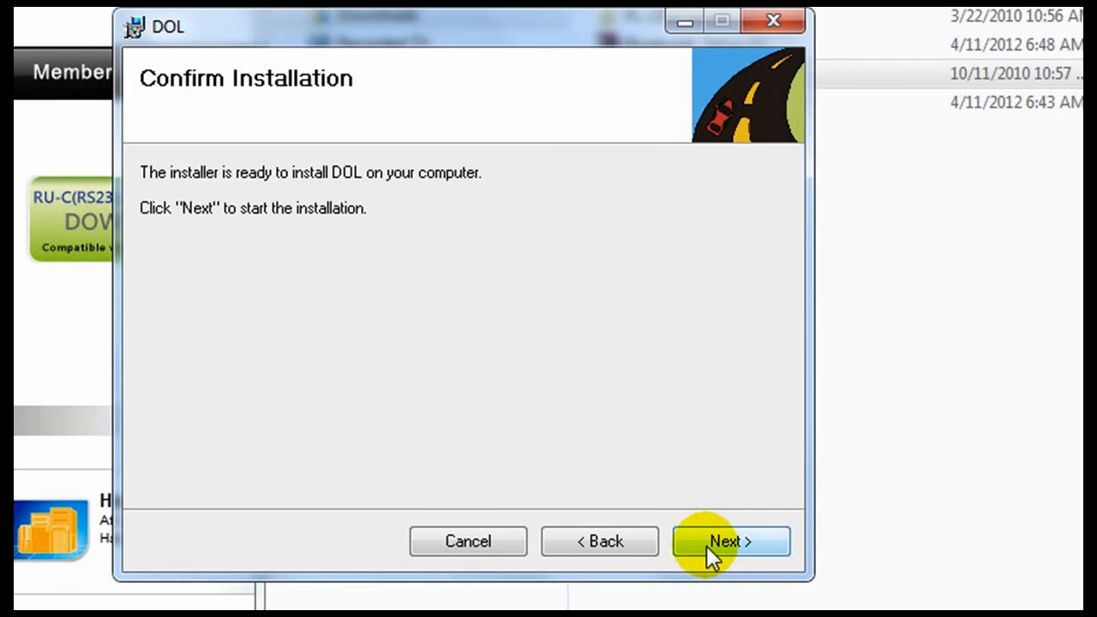
pyautogui.click(729, 541)
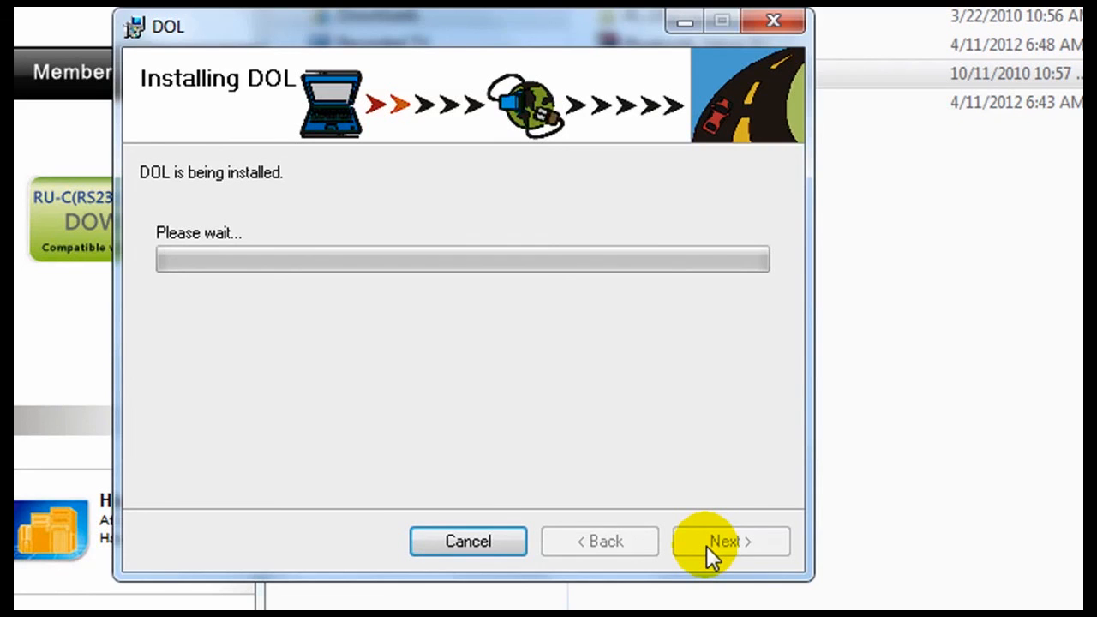
pyautogui.click(729, 540)
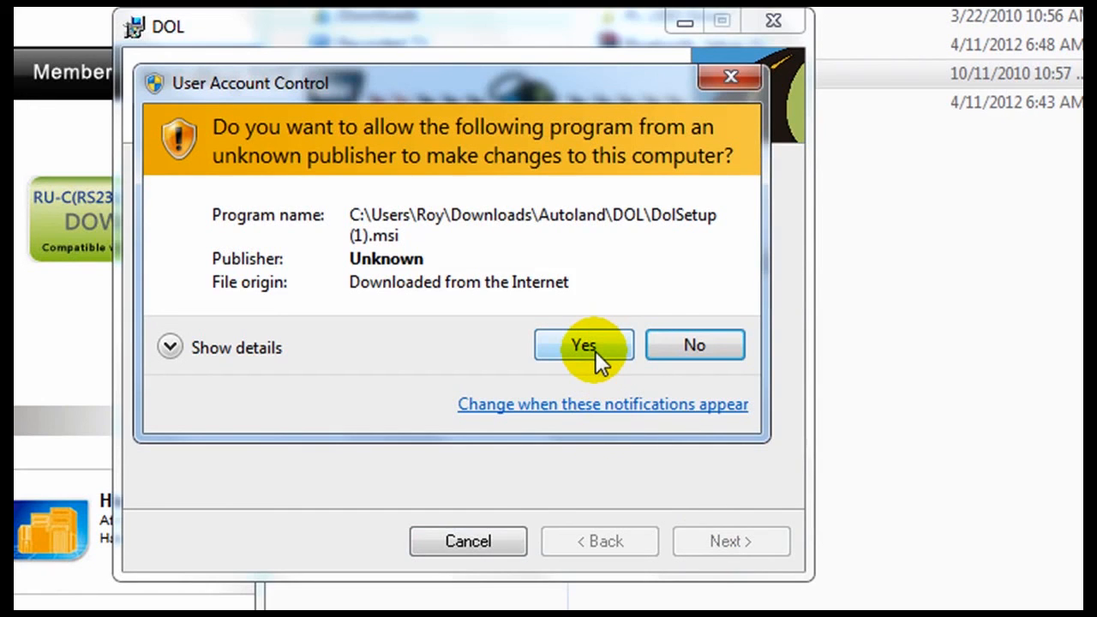
pyautogui.click(582, 344)
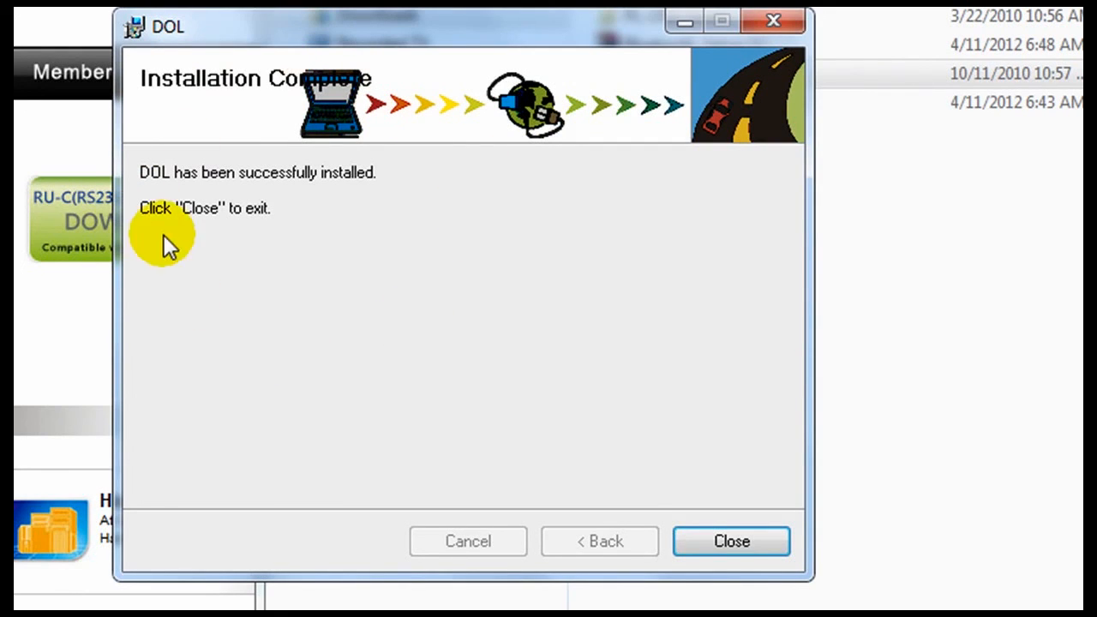
pyautogui.moveTo(534, 445)
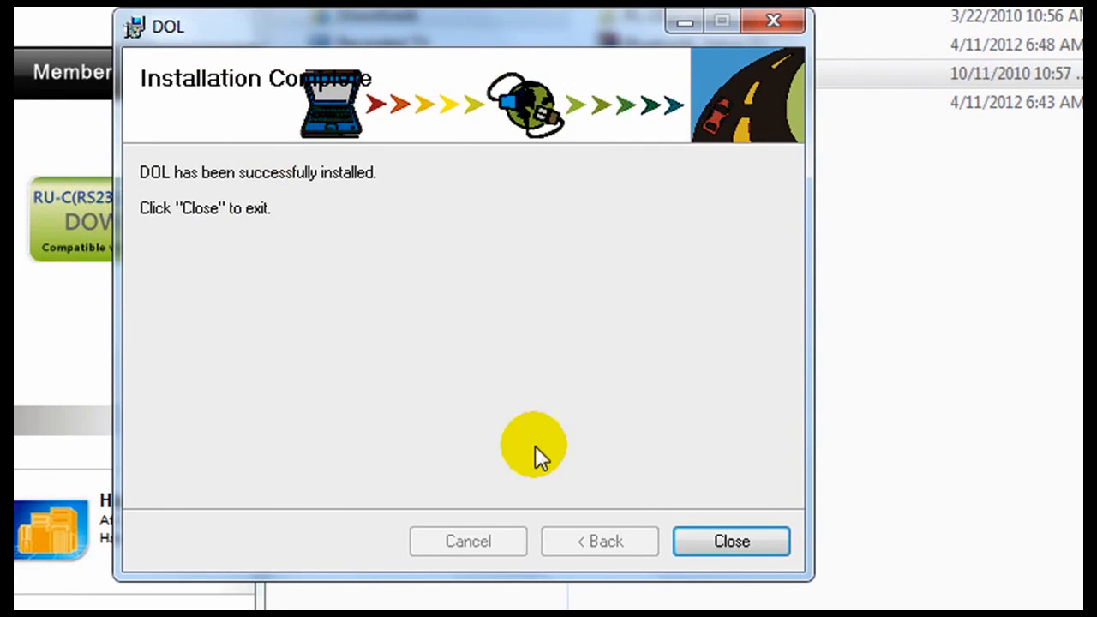
pyautogui.click(730, 541)
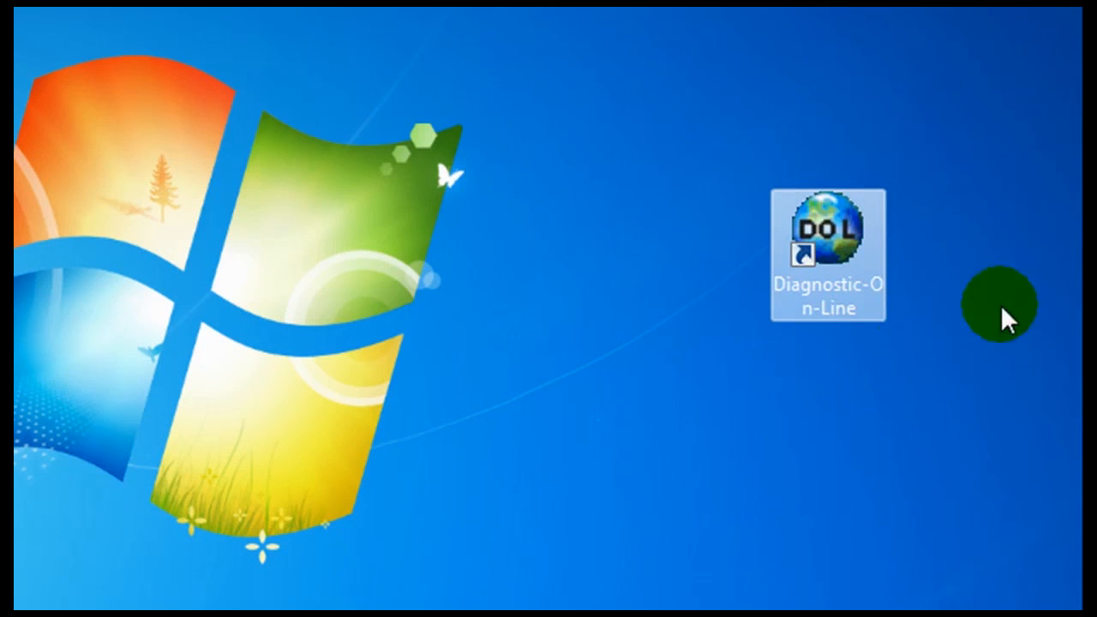
pyautogui.moveTo(840, 119)
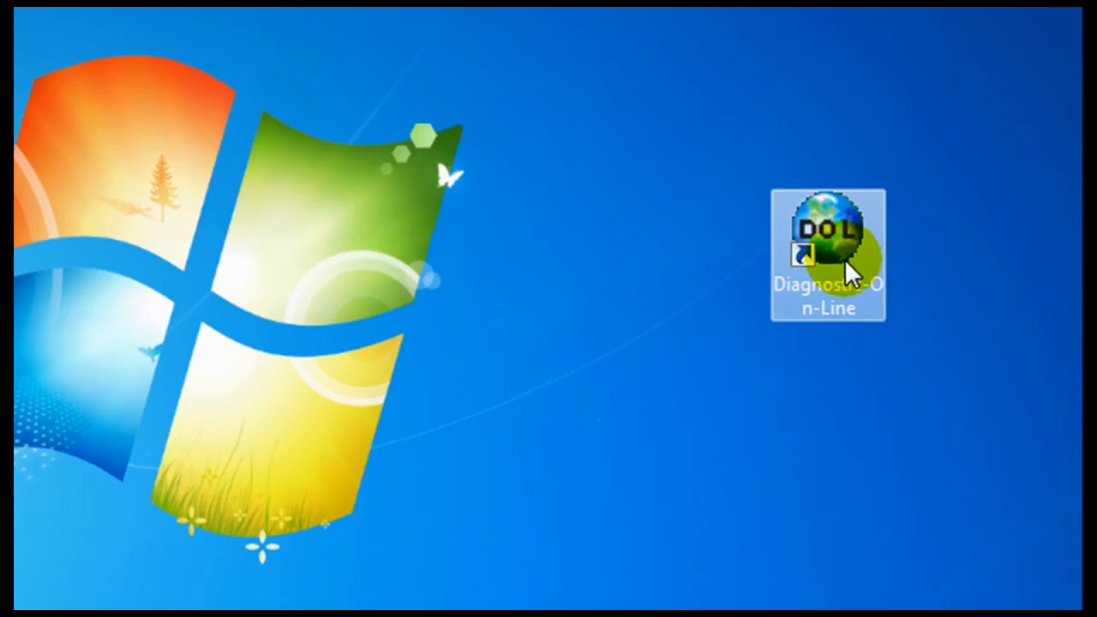
# Launch Diagnostic-On-Line from its desktop shortcut
pyautogui.doubleClick(826, 232)
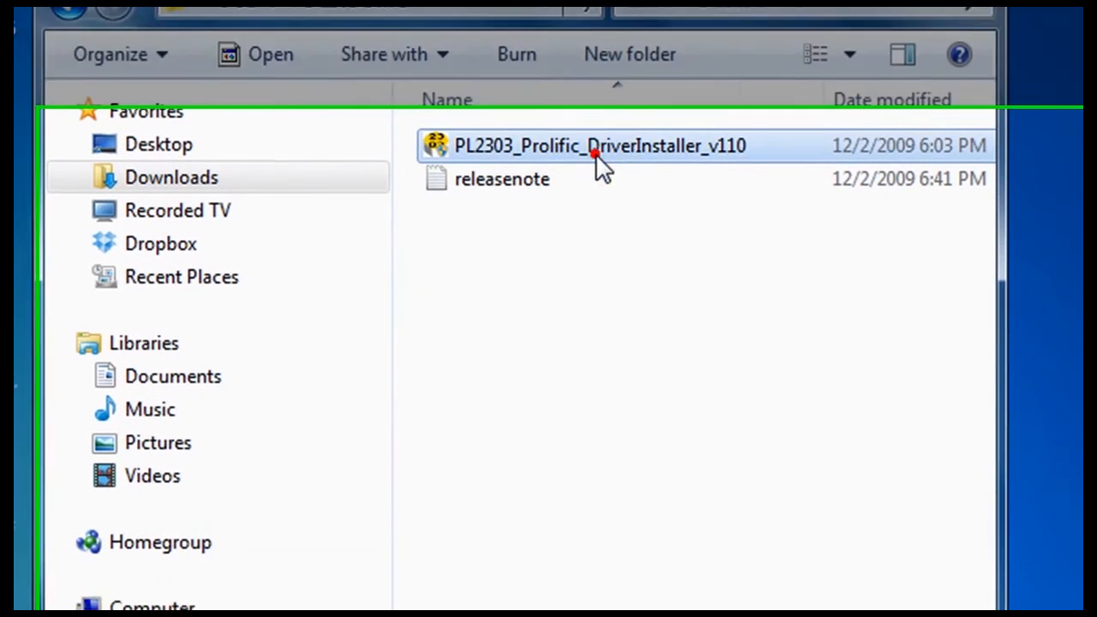
# Run the PL2303 Prolific driver installer v110 to completion, approving UAC
pyautogui.doubleClick(599, 146)
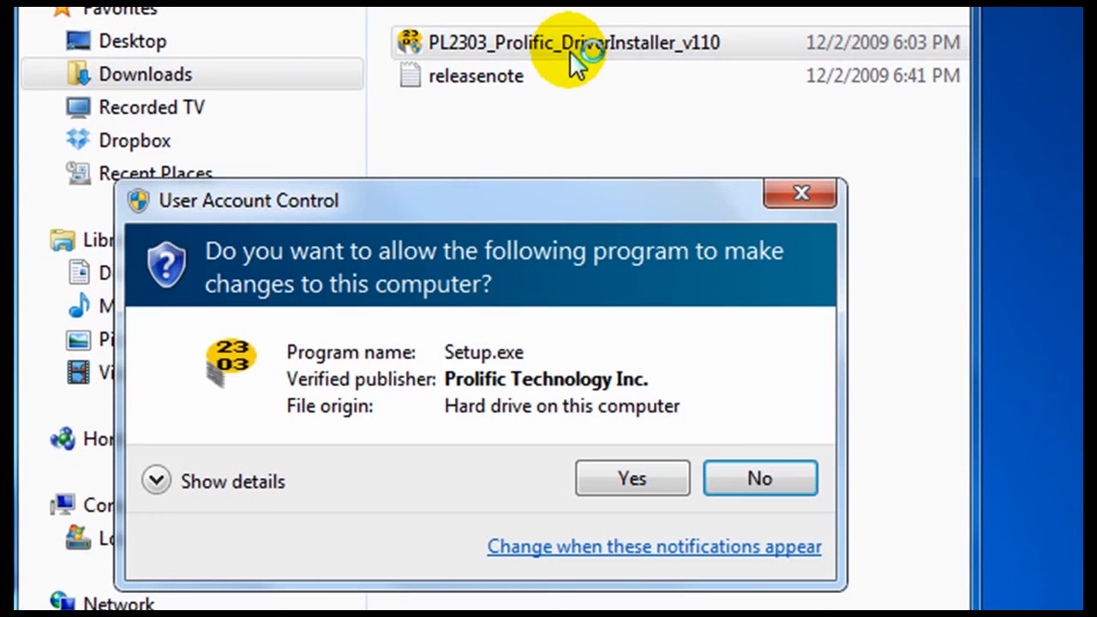
pyautogui.moveTo(754, 56)
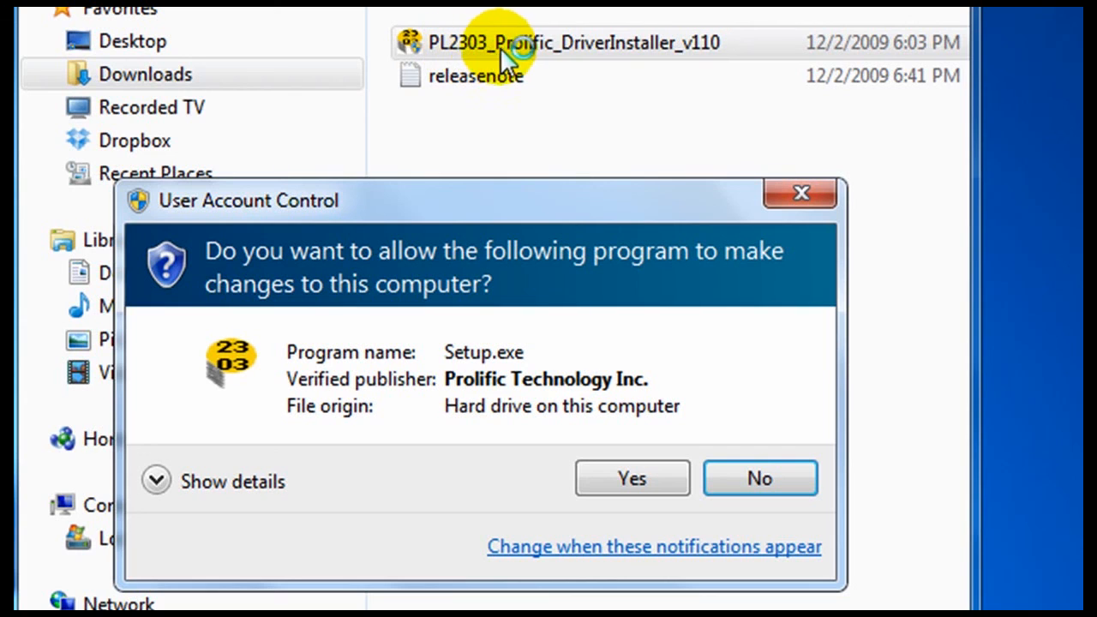
pyautogui.moveTo(642, 64)
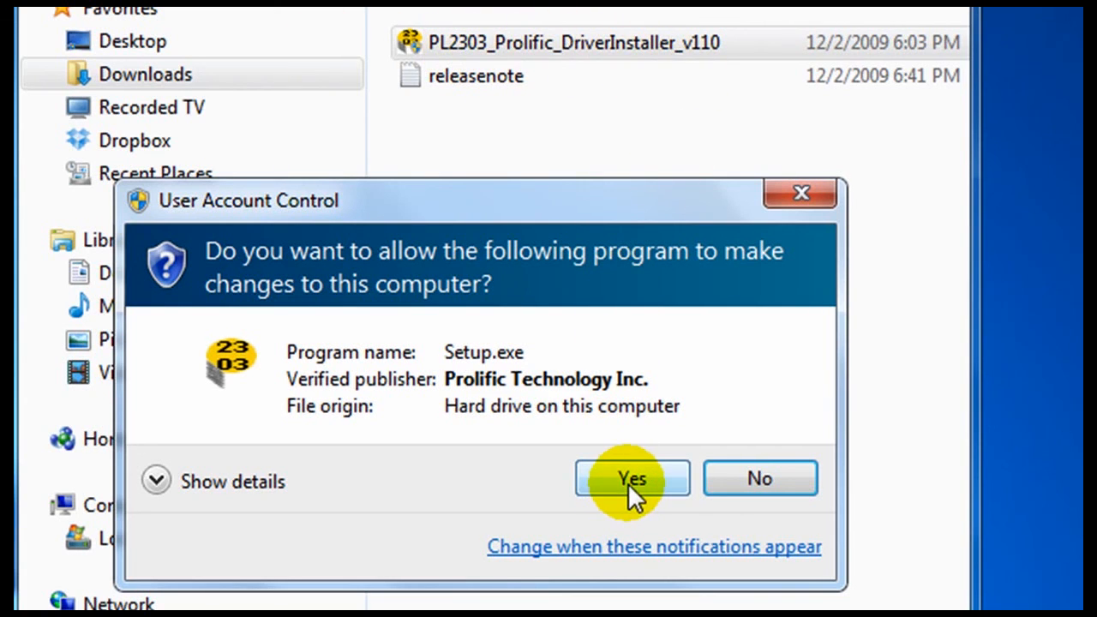
pyautogui.click(631, 478)
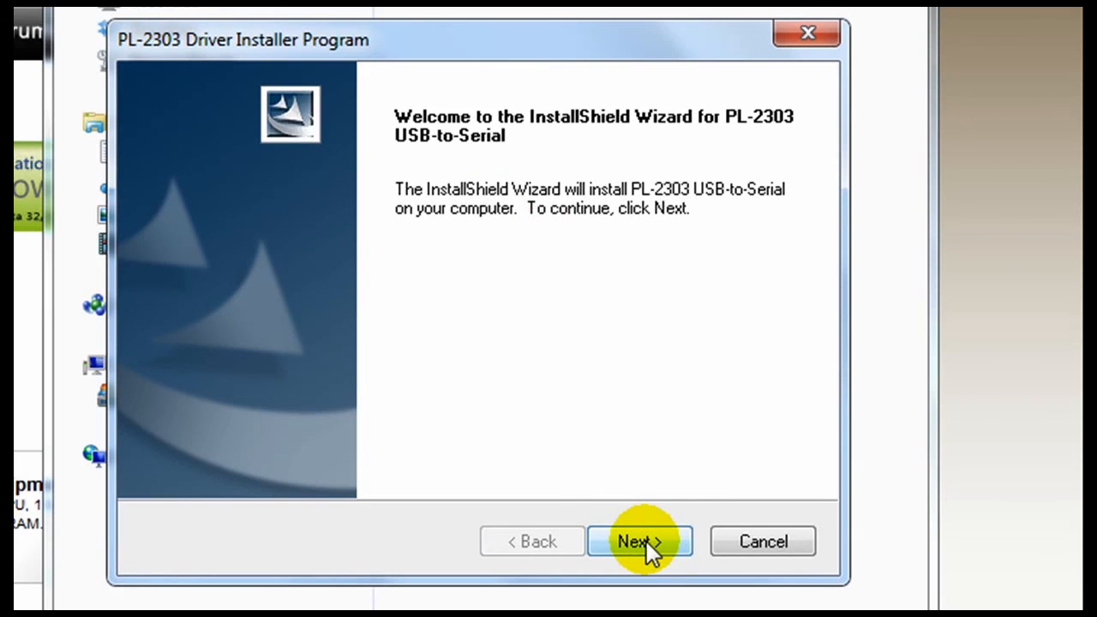
pyautogui.click(640, 540)
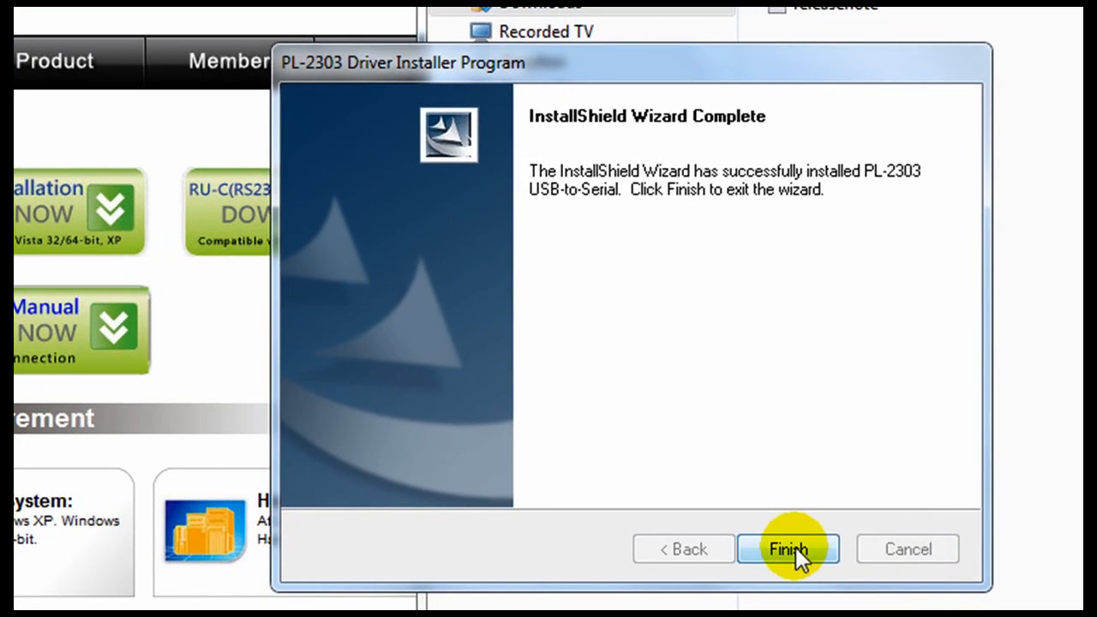
pyautogui.click(786, 548)
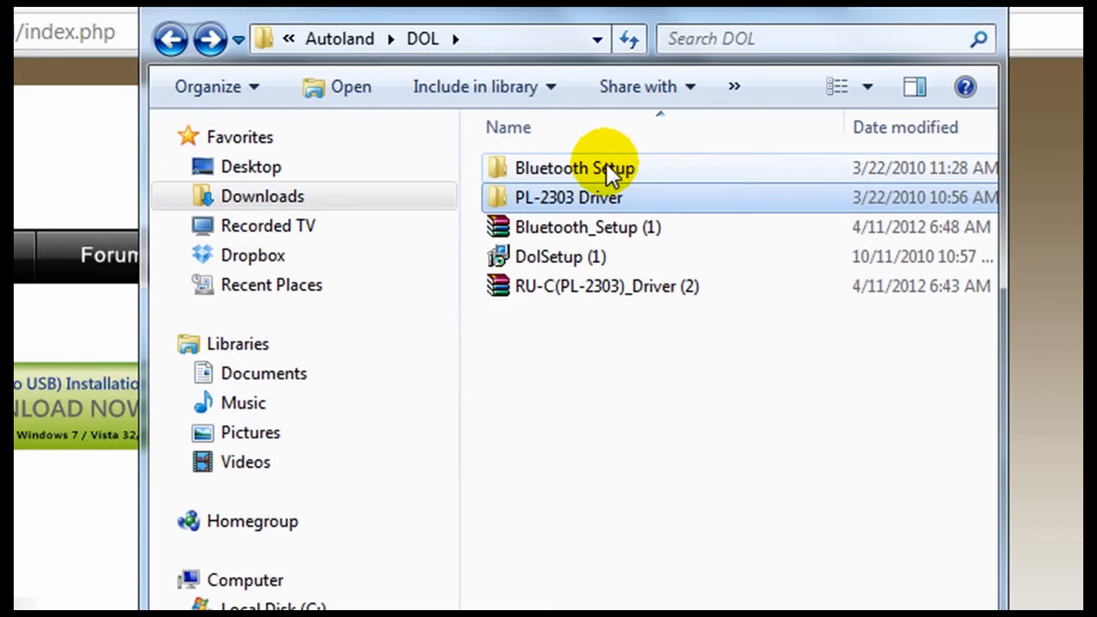
# Open the Bluetooth Setup folder and launch the BlueSoleil setup program
pyautogui.doubleClick(574, 168)
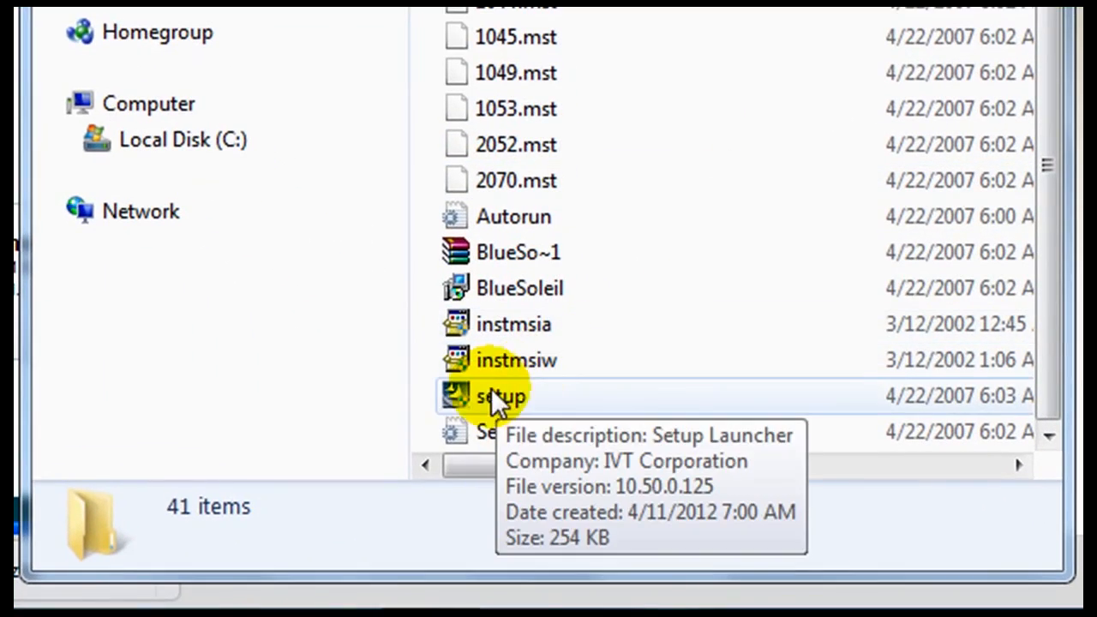
pyautogui.moveTo(523, 415)
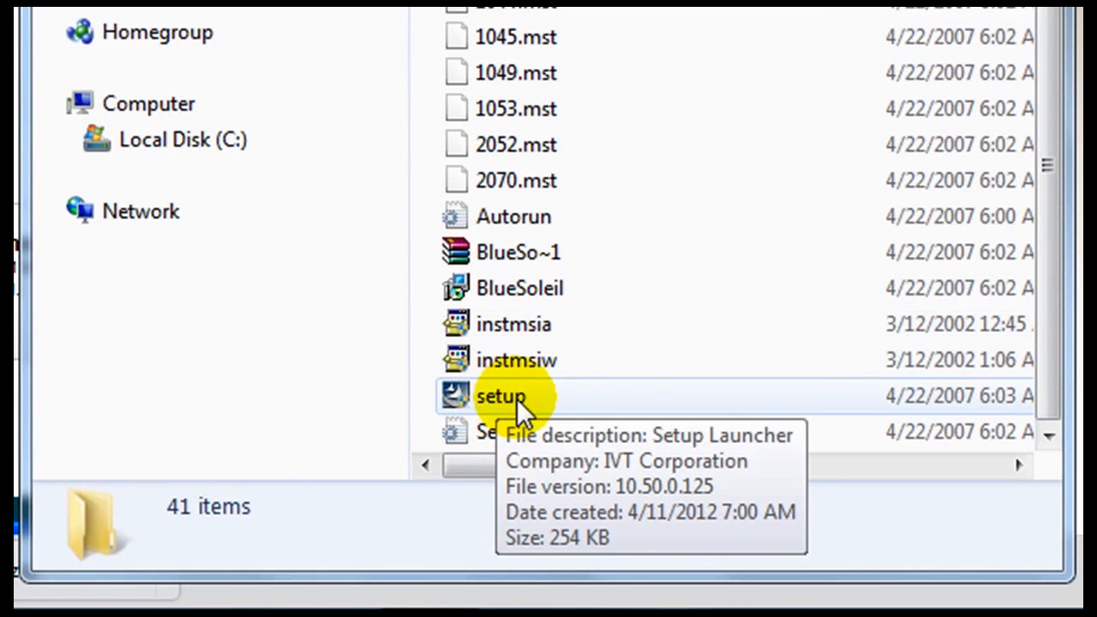
pyautogui.doubleClick(499, 395)
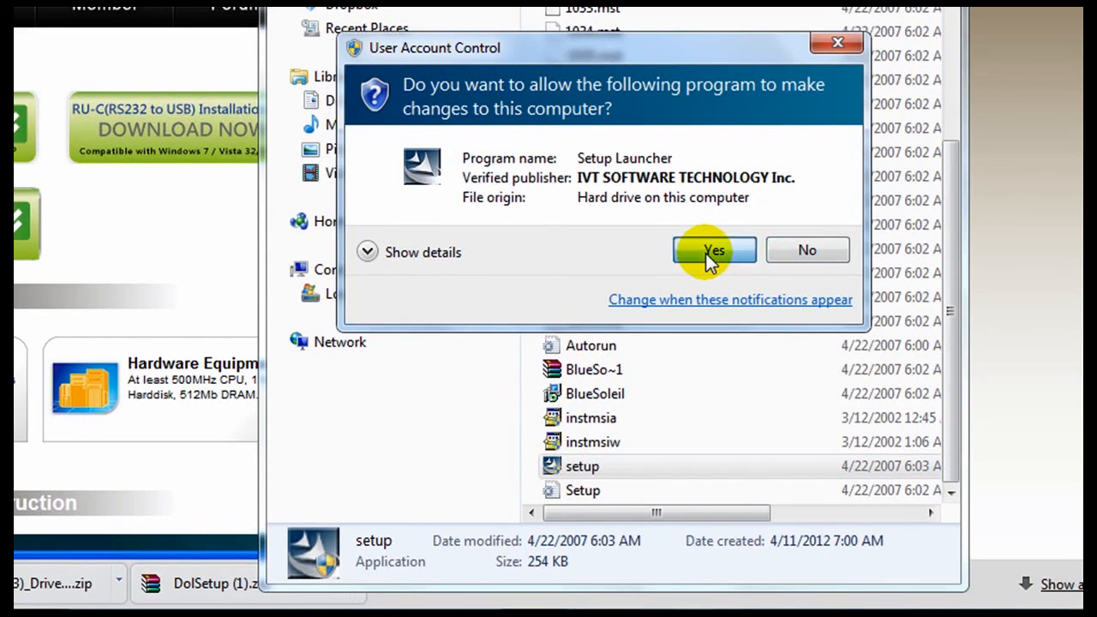
# Install BlueSoleil 3.2.2.8 in English into the default IVT Corporation folder, accepting the license
pyautogui.click(713, 250)
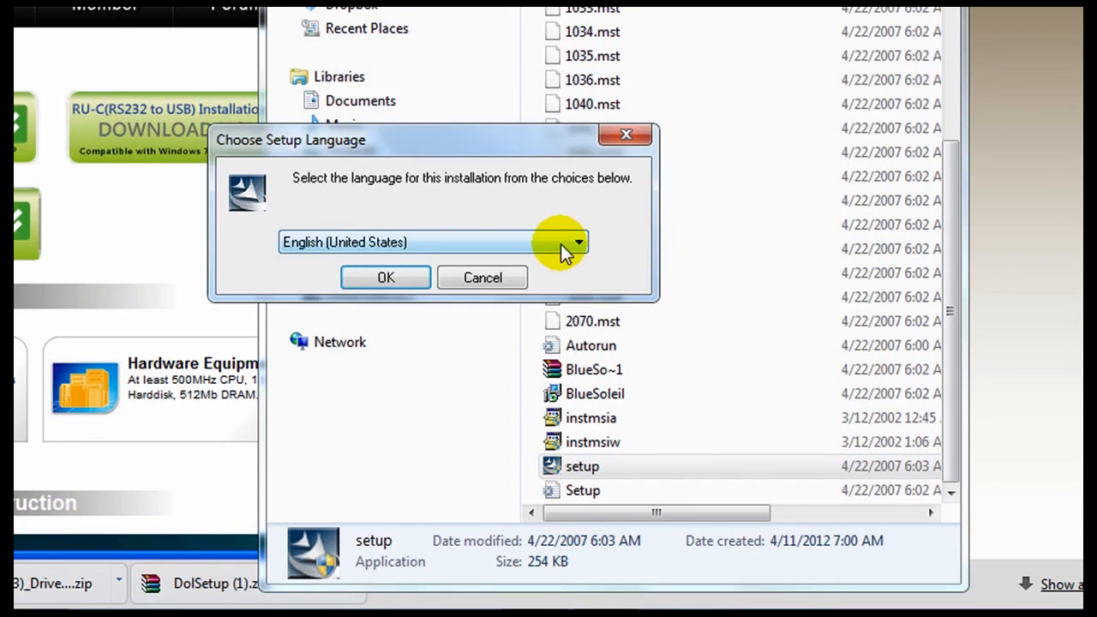
pyautogui.click(577, 242)
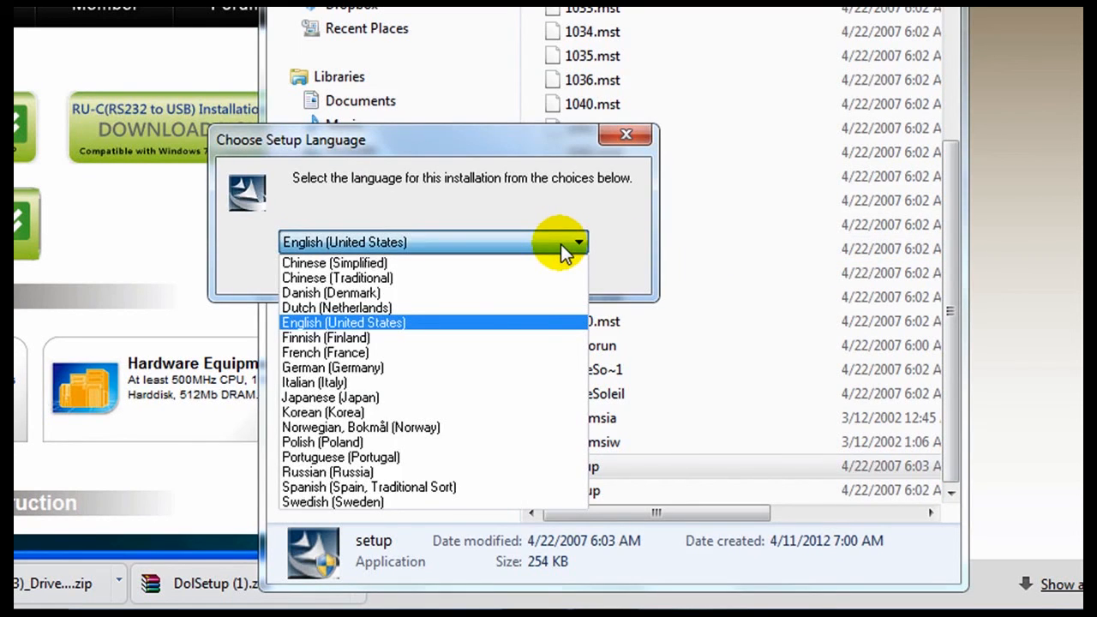
pyautogui.moveTo(548, 293)
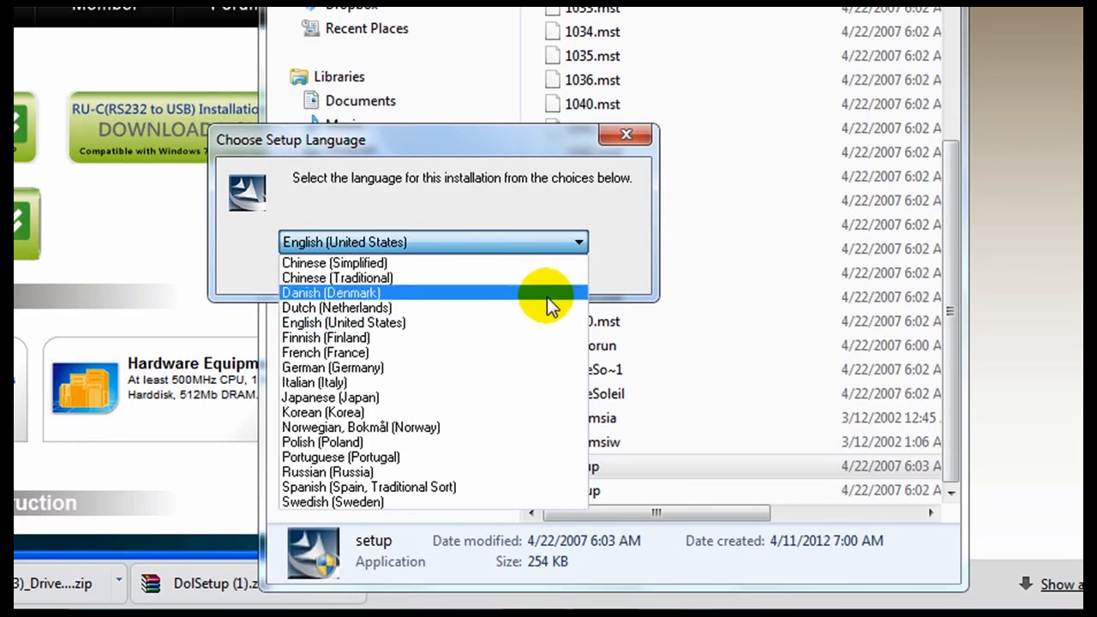
pyautogui.moveTo(475, 472)
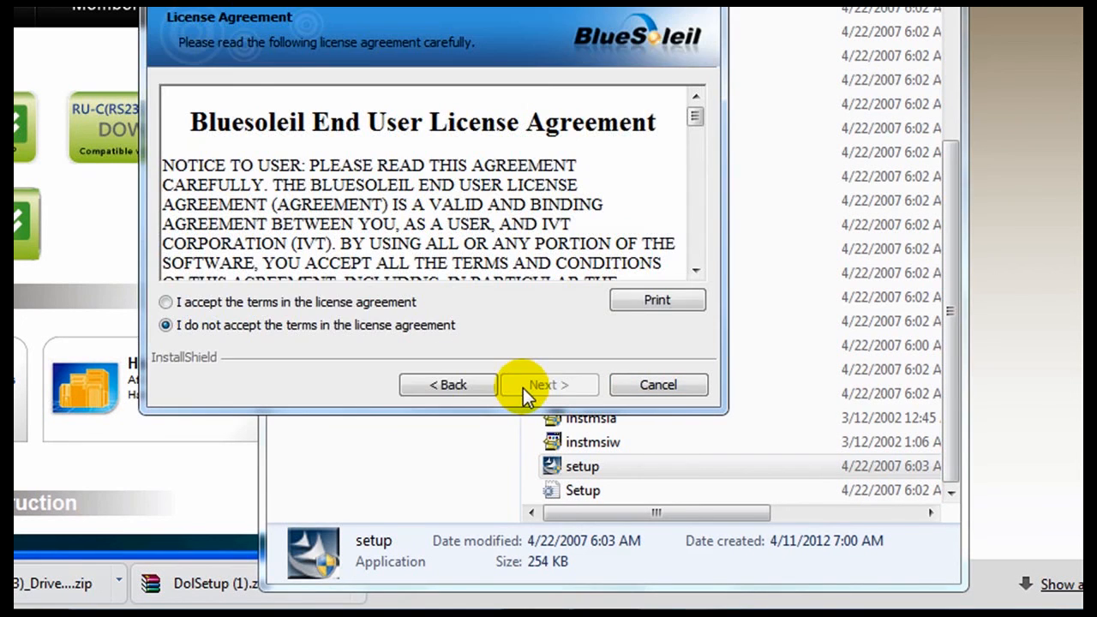
pyautogui.click(165, 302)
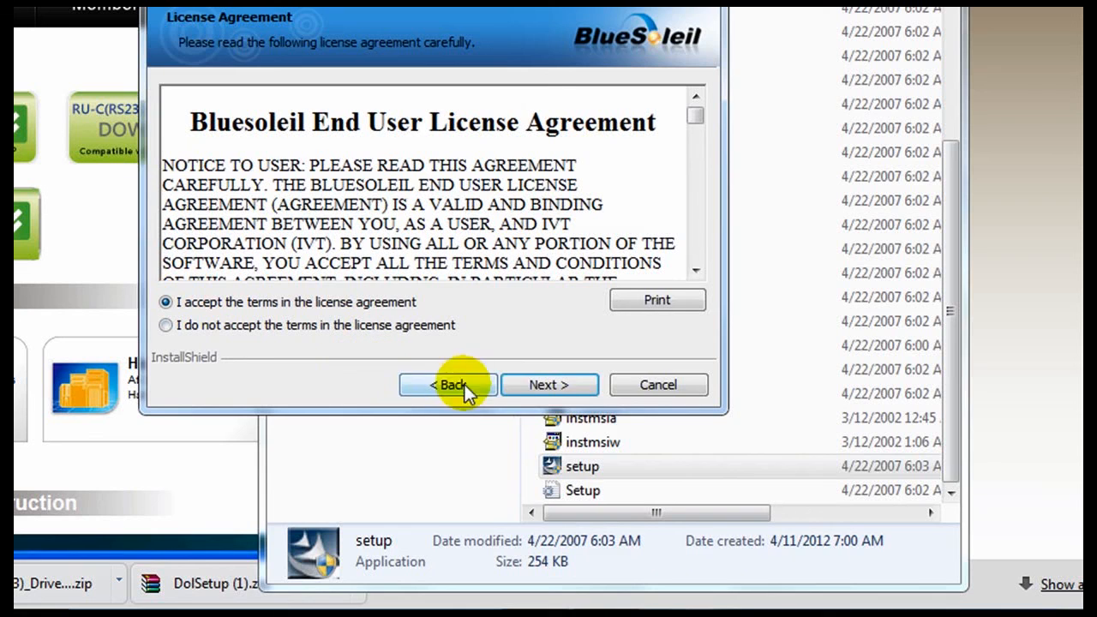
pyautogui.click(548, 384)
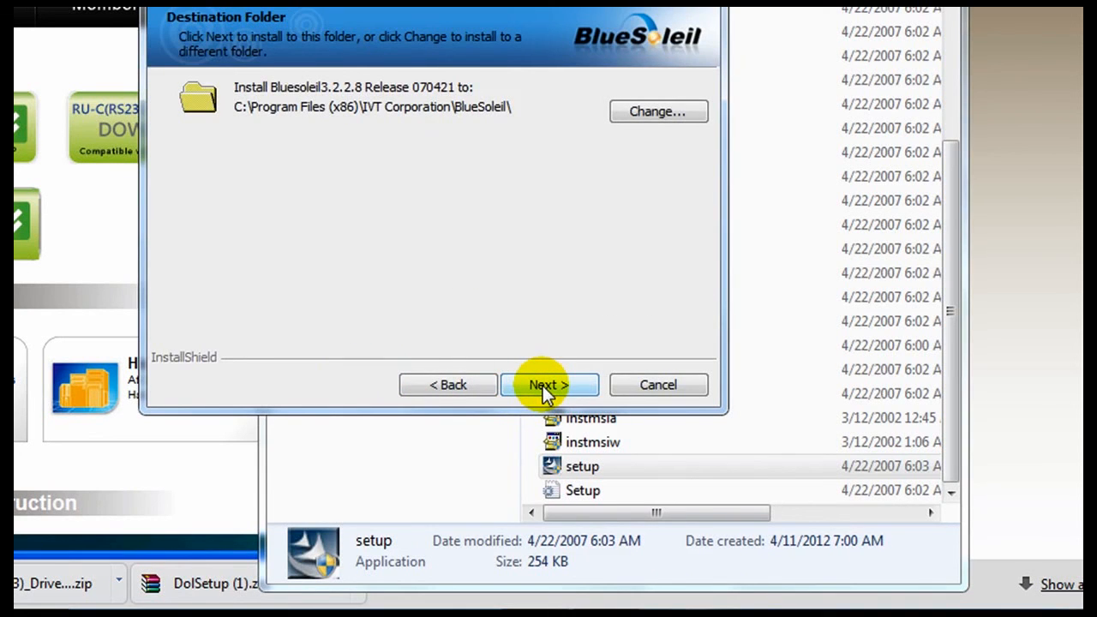
pyautogui.click(548, 384)
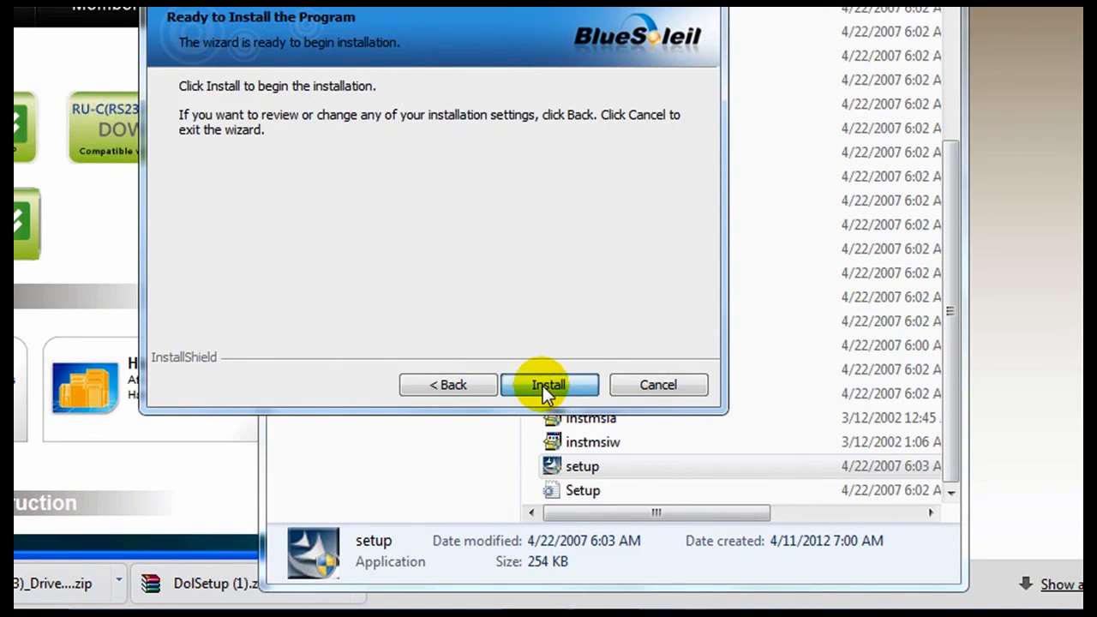
pyautogui.click(548, 384)
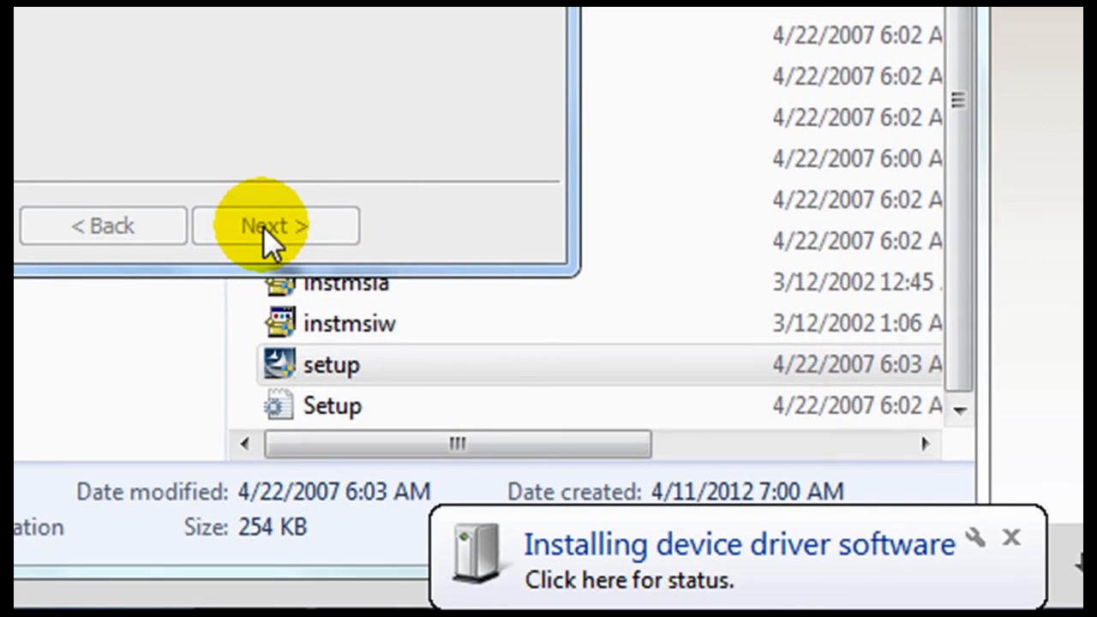
pyautogui.click(275, 225)
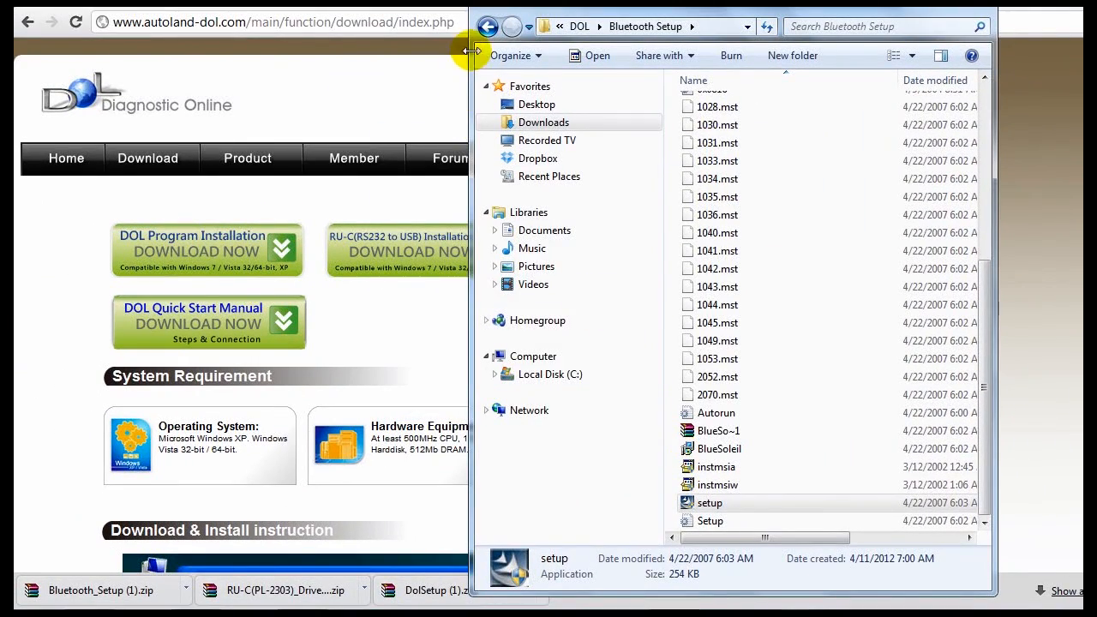
pyautogui.moveTo(487, 26)
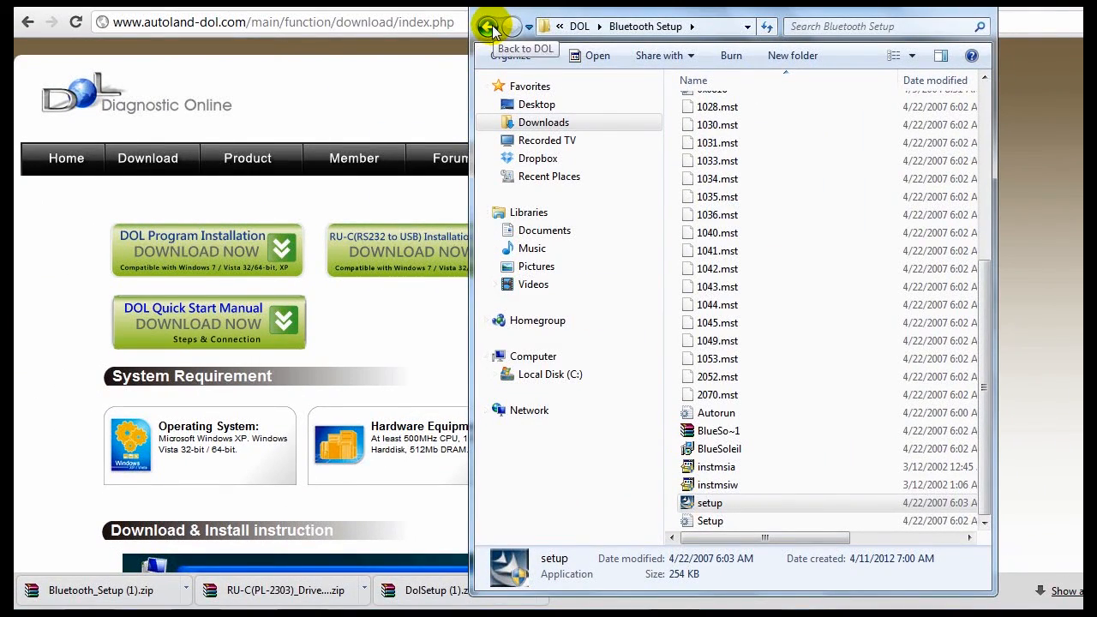
# Return to the DOL folder and select the Bluetooth Setup folder
pyautogui.click(495, 26)
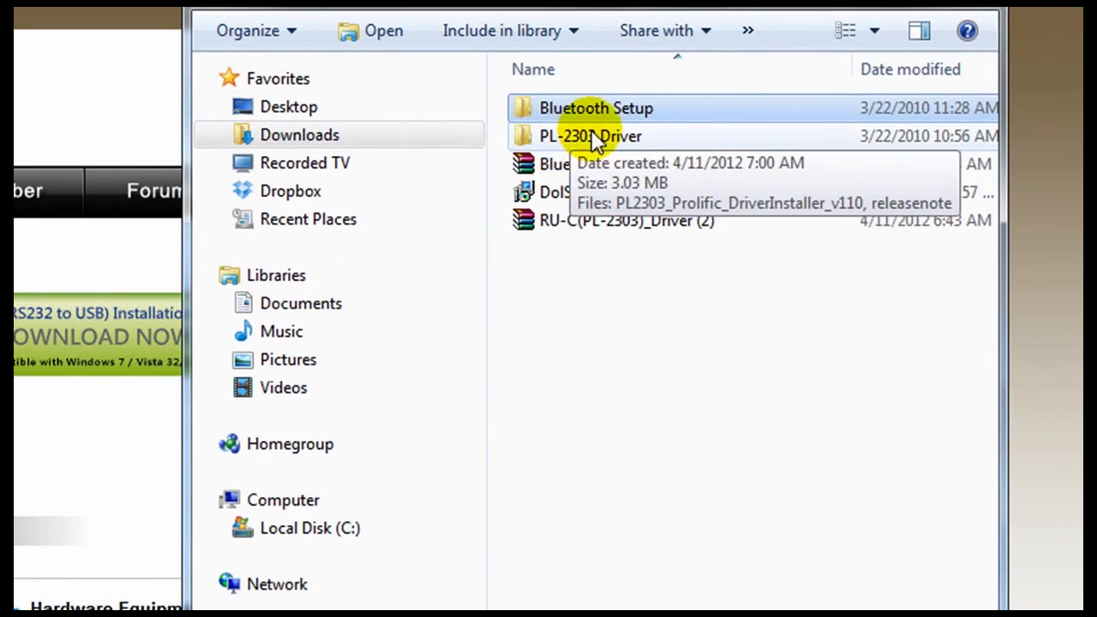
pyautogui.click(596, 107)
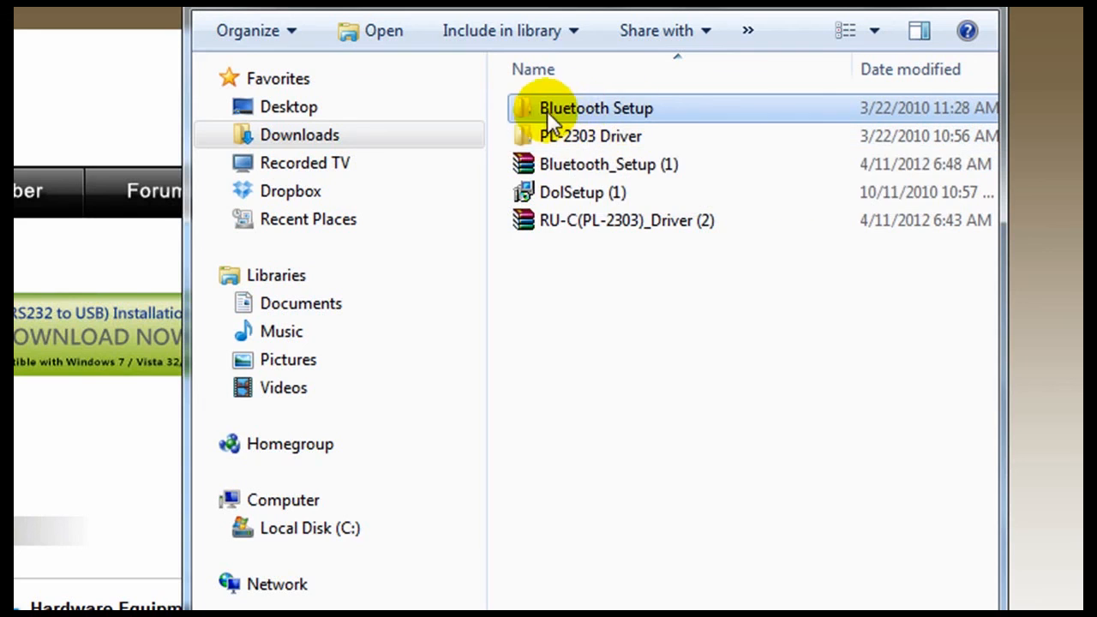
pyautogui.moveTo(608, 116)
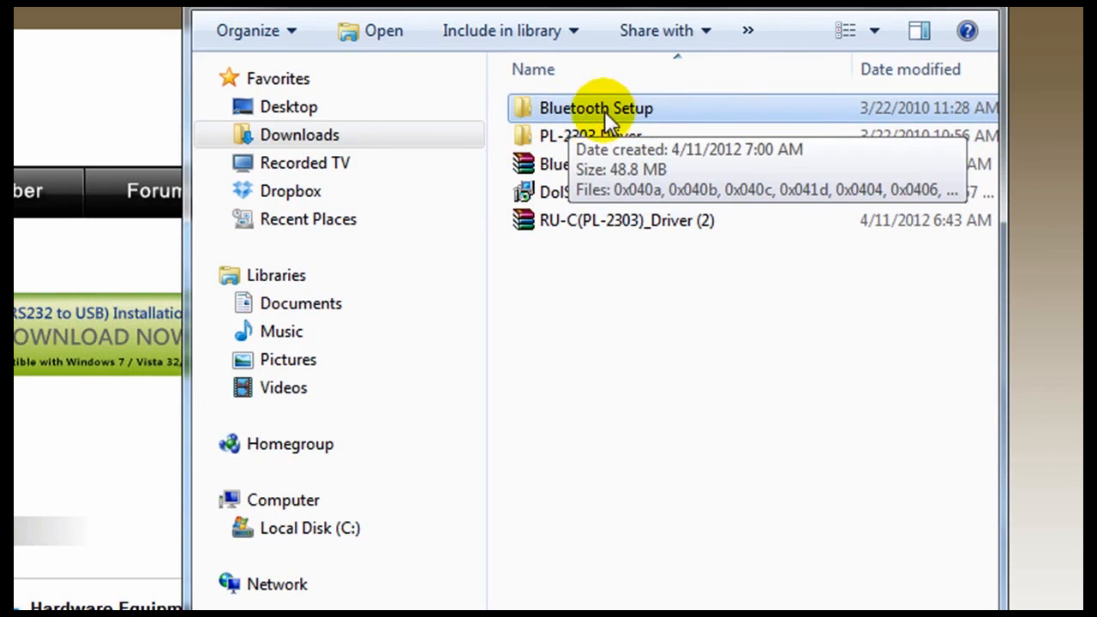
pyautogui.moveTo(660, 115)
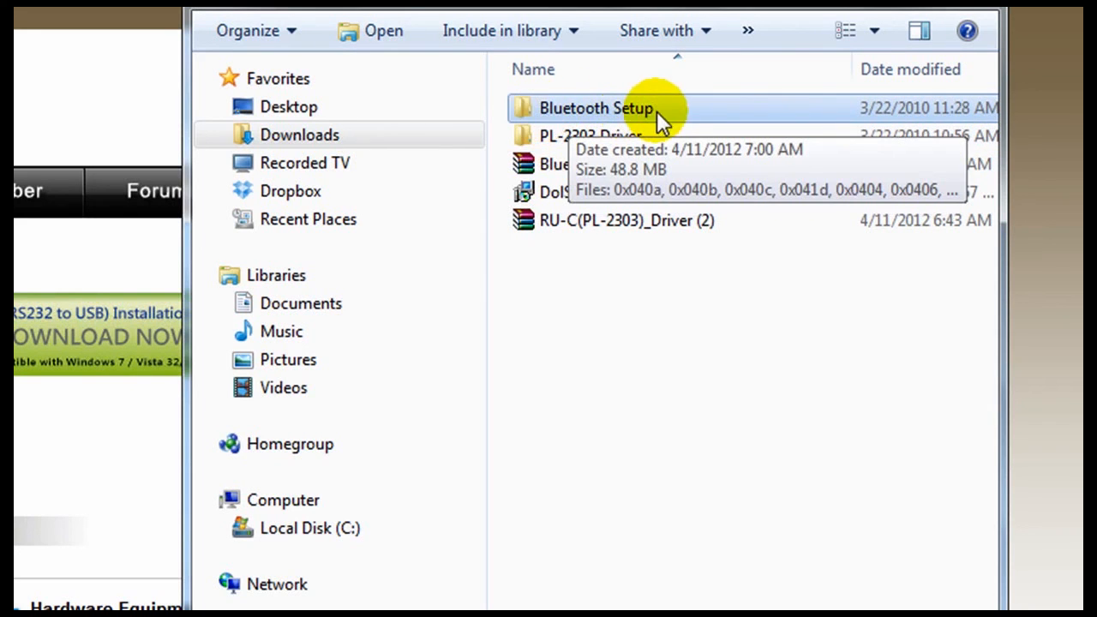
pyautogui.moveTo(621, 113)
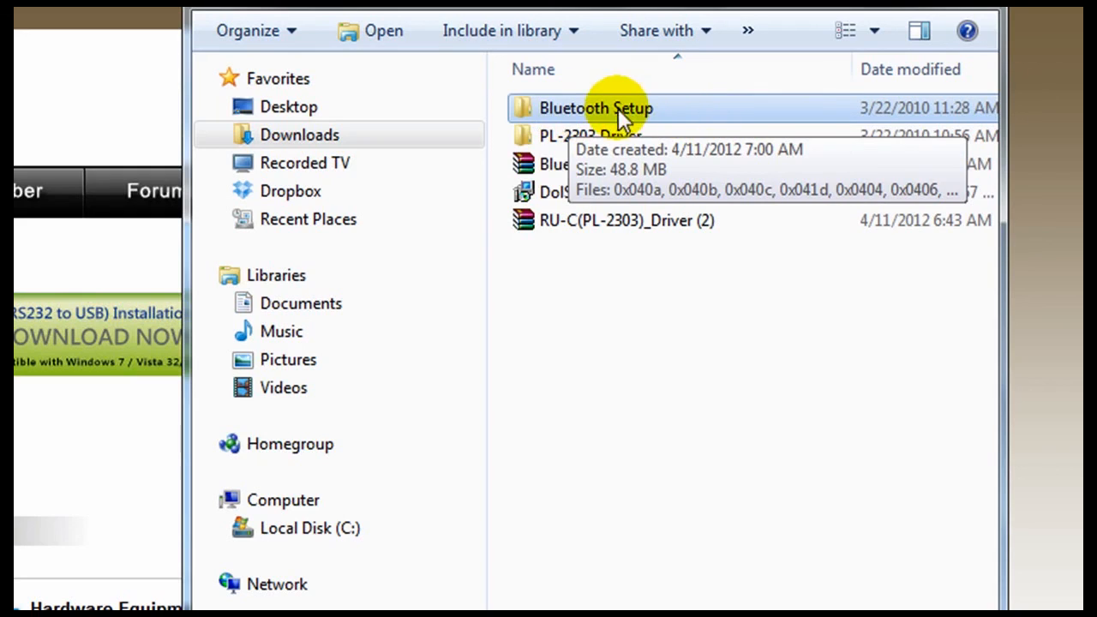